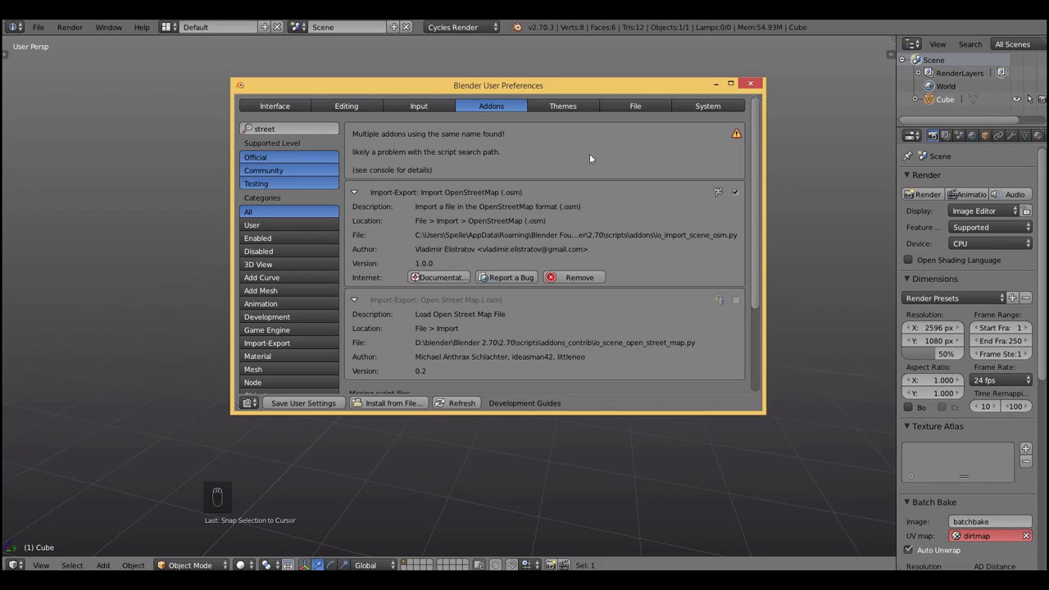
{"action": "mouse_move", "coordinate": [705, 196]}
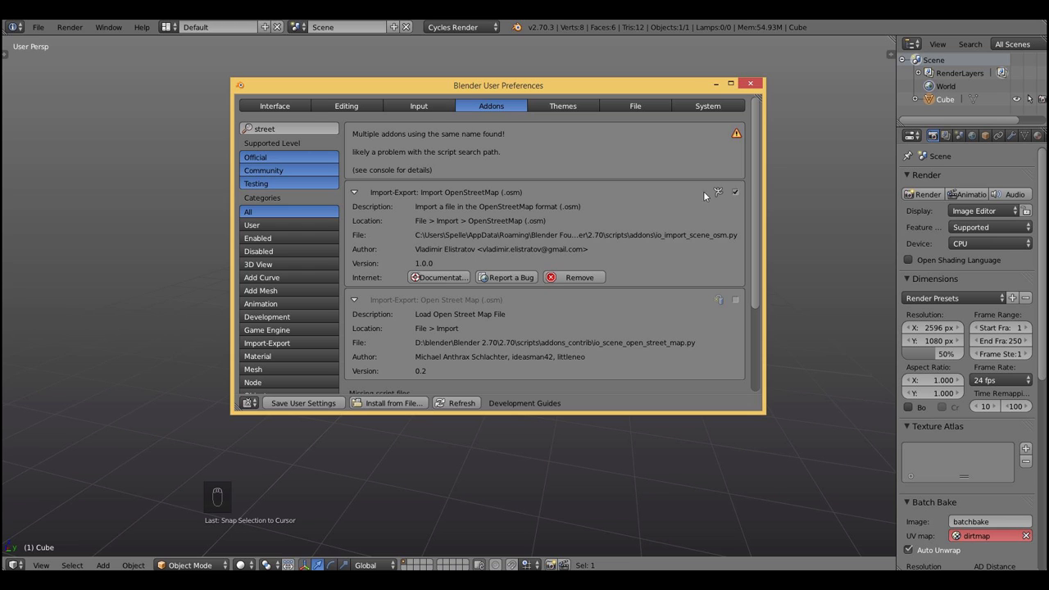
Enable the Import-Export: Import OpenStreetMap (.osm) add-on found by searching 'street'.
{"action": "left_click", "coordinate": [749, 83]}
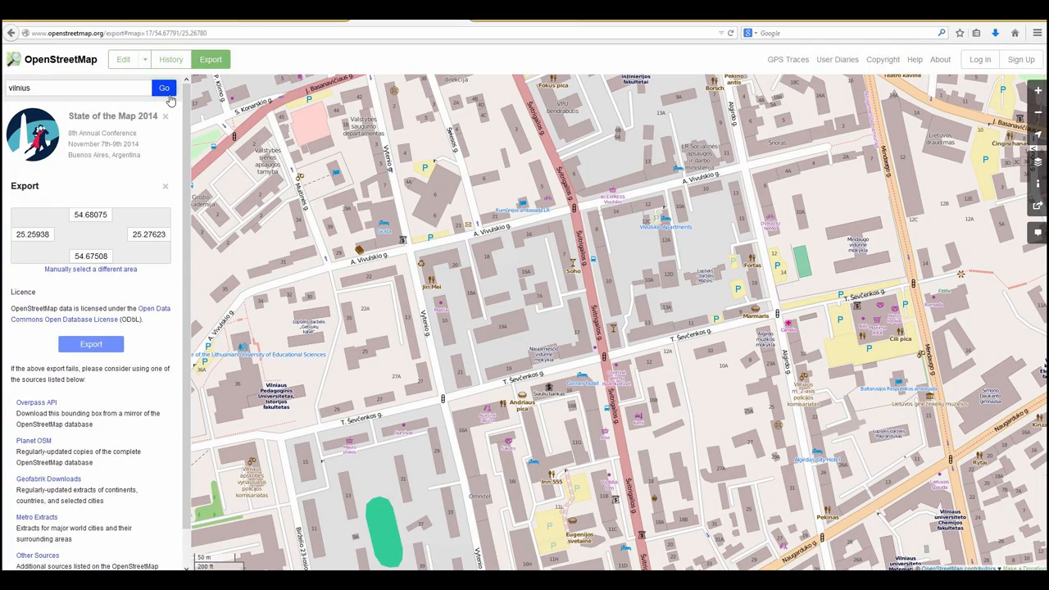
Export a manually selected rectangle of central Vilnius as map_04.osm into the src folder.
{"action": "left_click", "coordinate": [164, 88]}
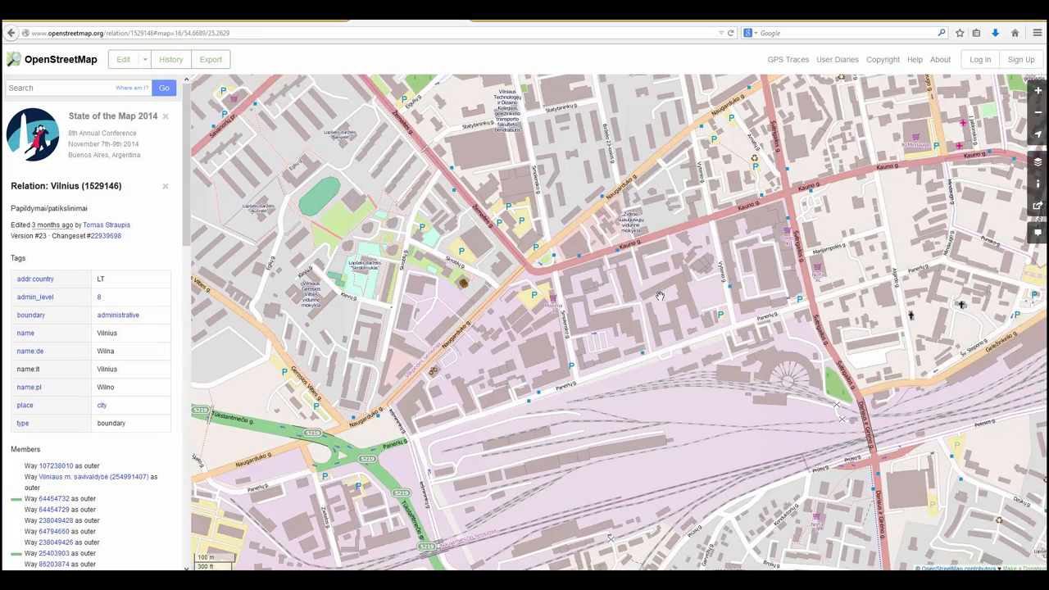
{"action": "left_click", "coordinate": [210, 59]}
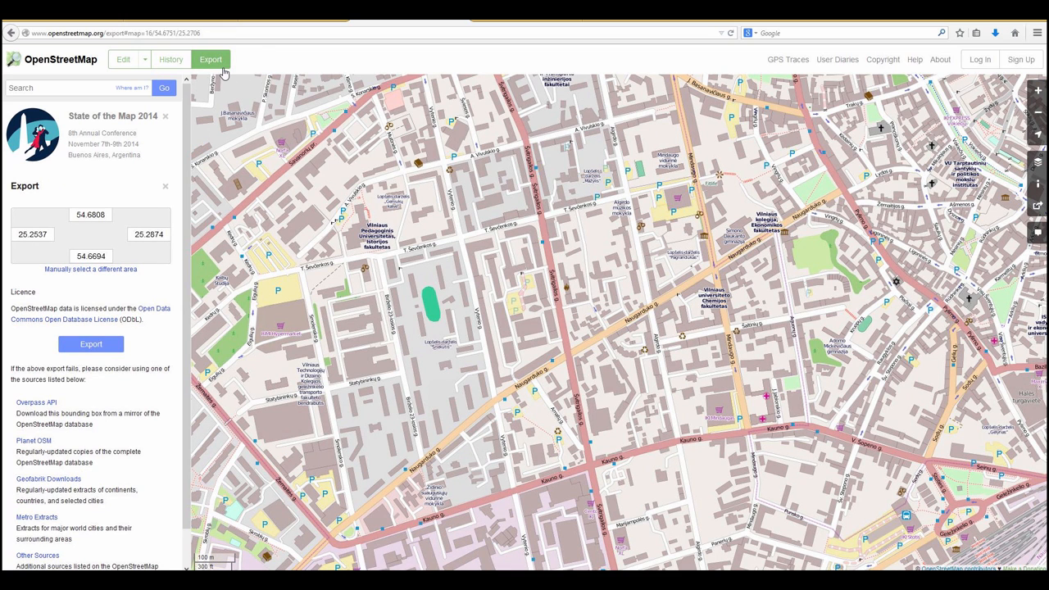
{"action": "left_click", "coordinate": [91, 344]}
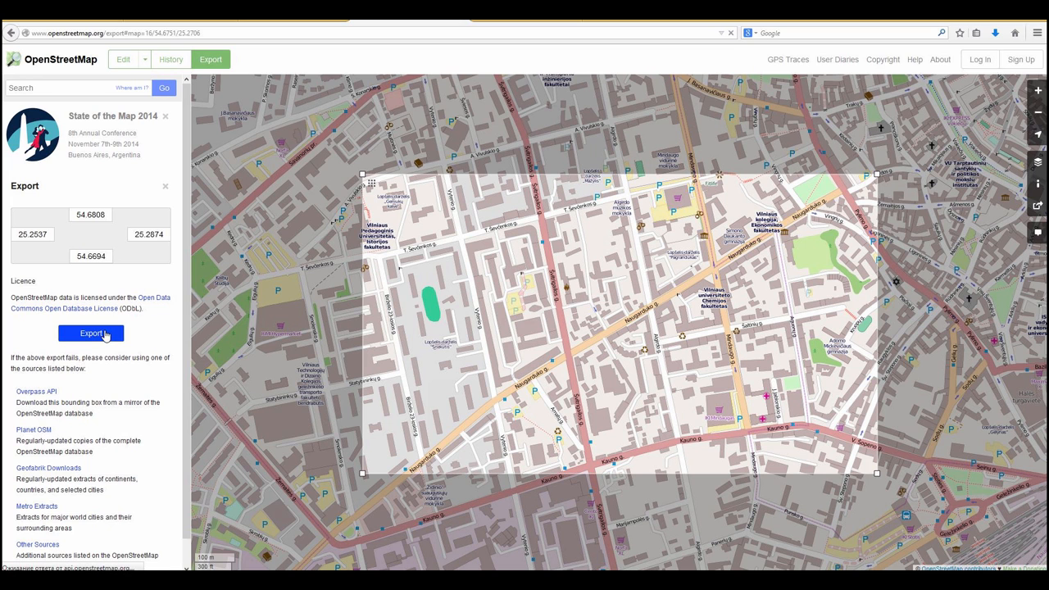
{"action": "left_click", "coordinate": [90, 334]}
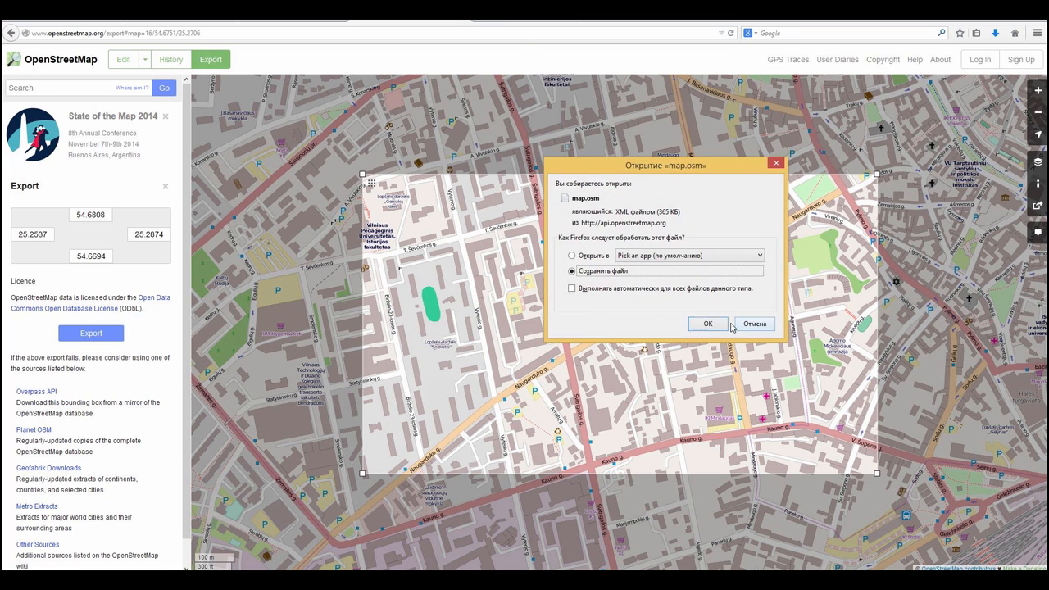
{"action": "left_click", "coordinate": [707, 323]}
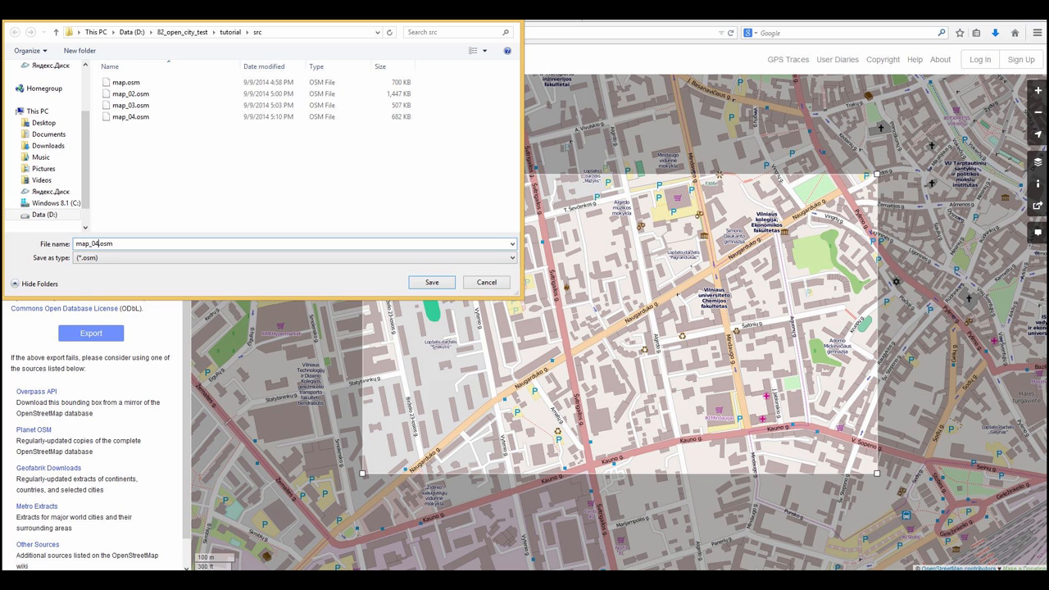
{"action": "left_click", "coordinate": [431, 282]}
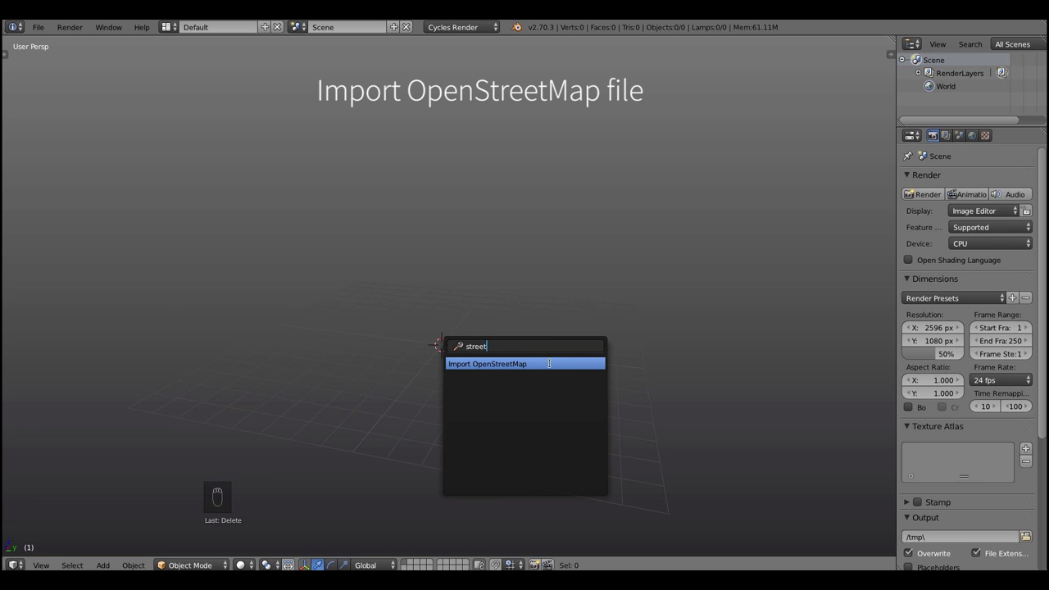
Import the map_05.osm buildings via Import OpenStreetMap, select all and join them.
{"action": "left_click", "coordinate": [487, 363]}
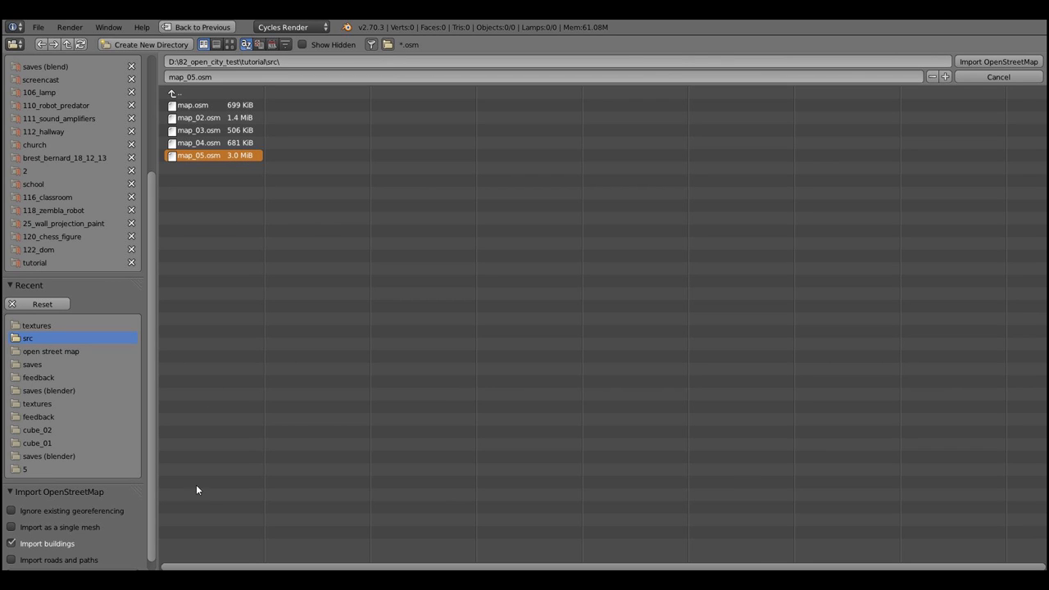
{"action": "left_click", "coordinate": [997, 62]}
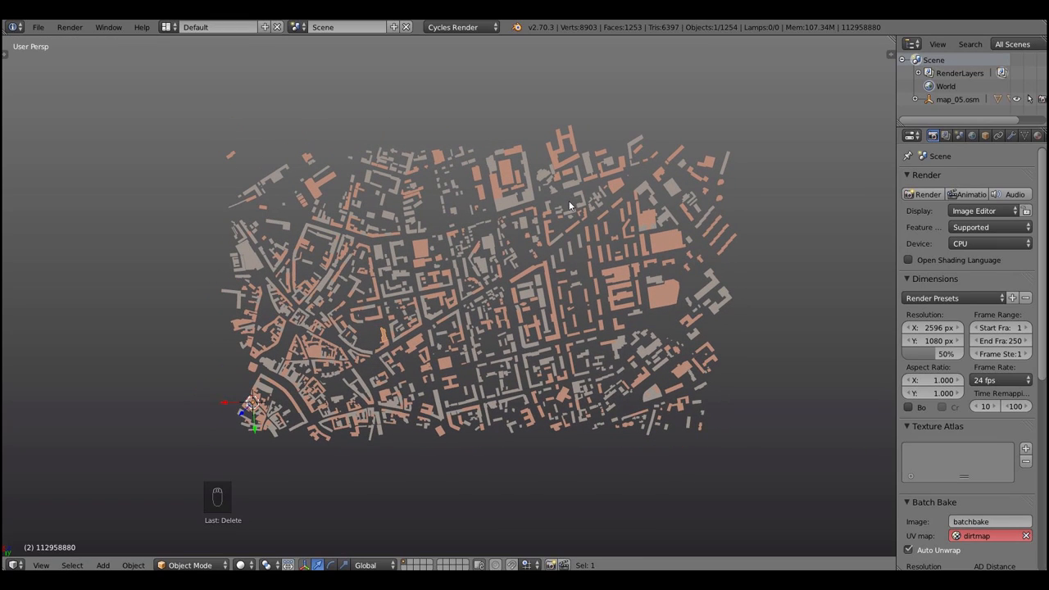
{"action": "key", "text": "a"}
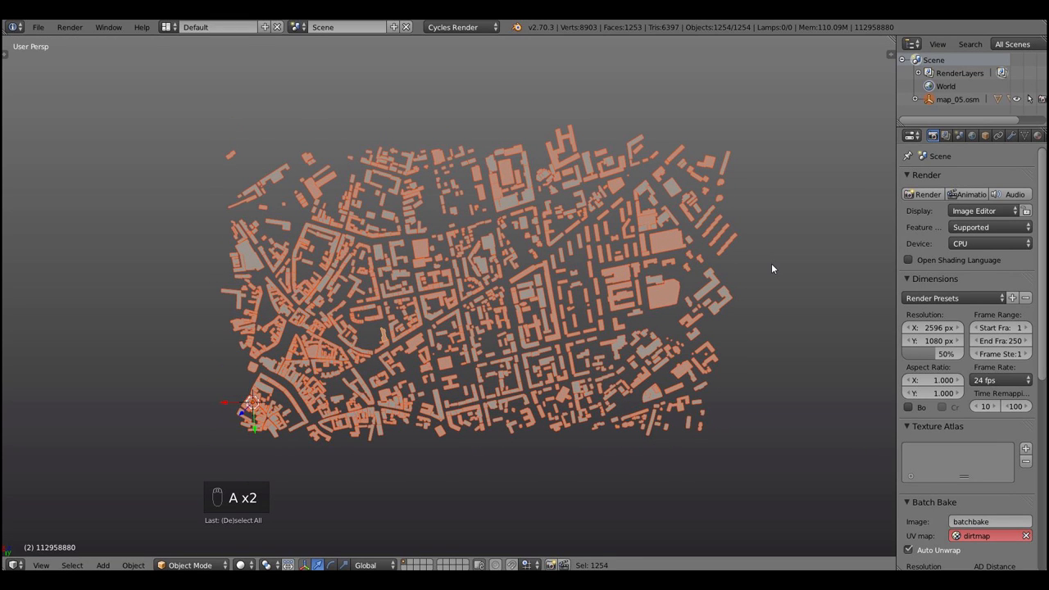
{"action": "key", "text": "ctrl+j"}
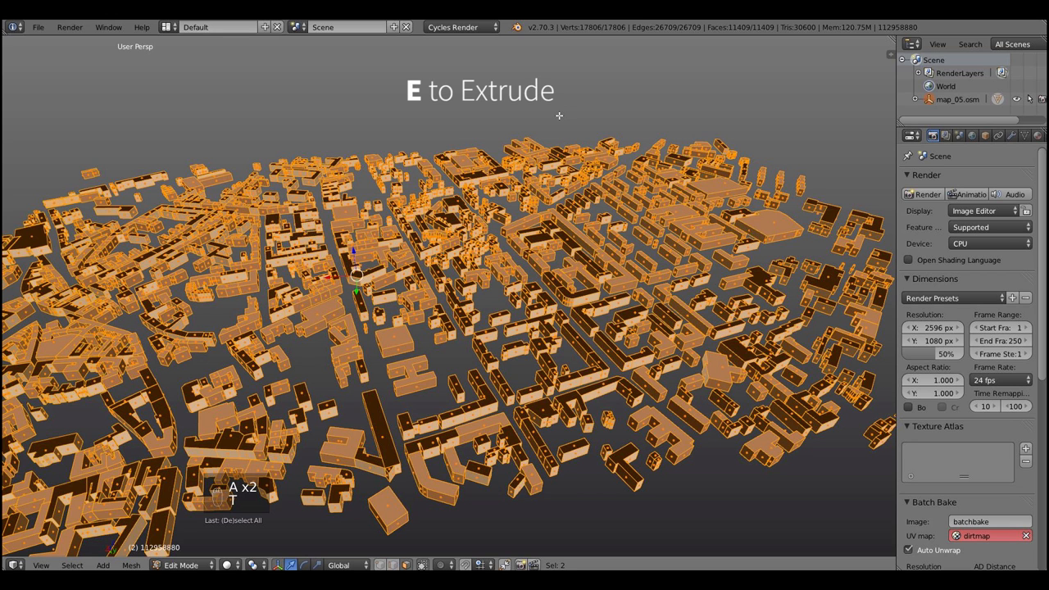
Recalculate the extruded buildings' normals from the Tool Shelf and return to Edit Mode.
{"action": "key", "text": "T"}
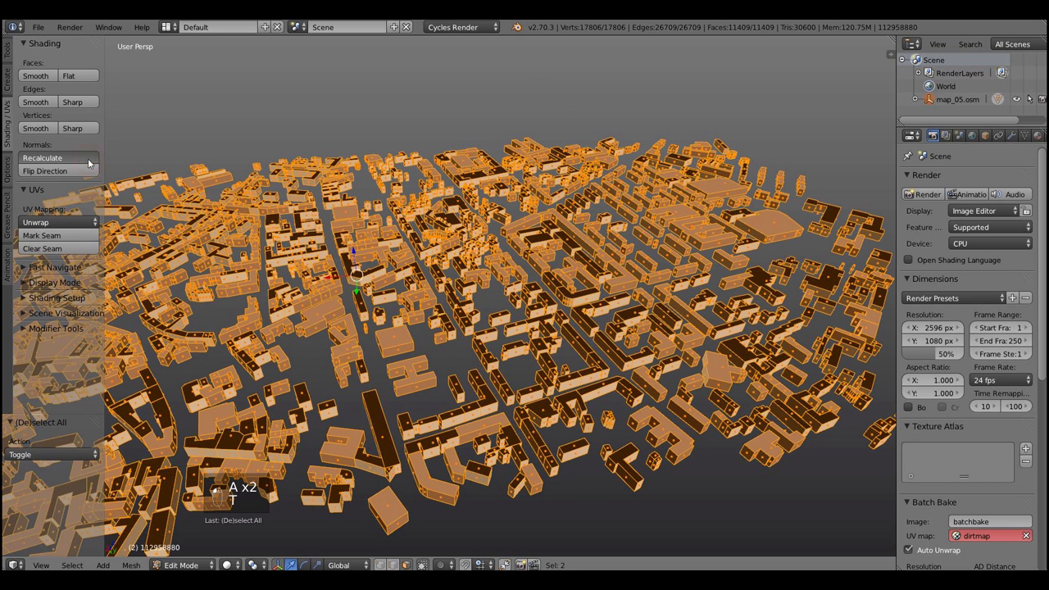
{"action": "key", "text": "Tab"}
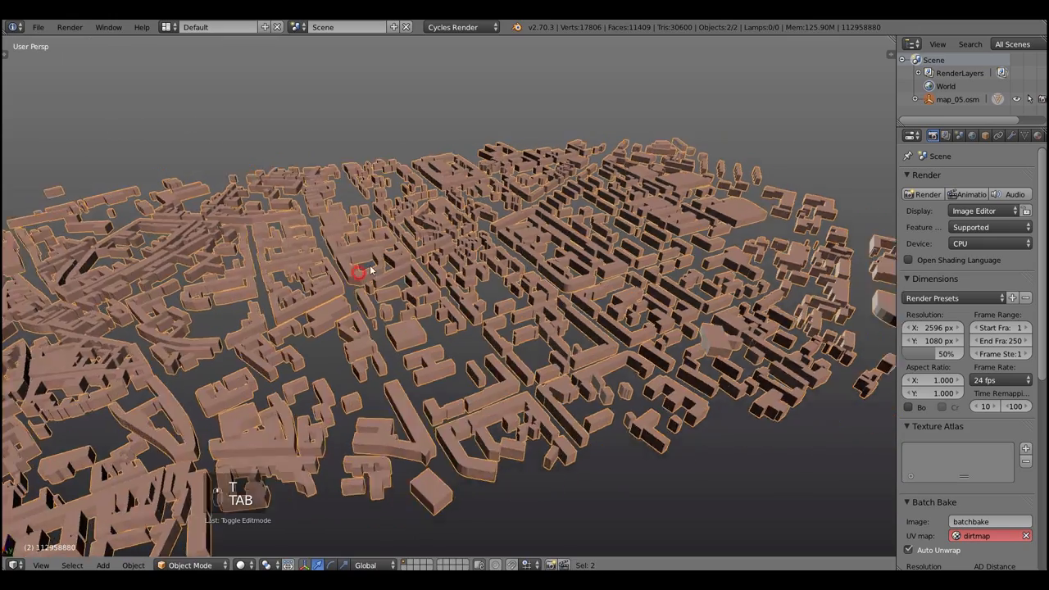
{"action": "key", "text": "Tab"}
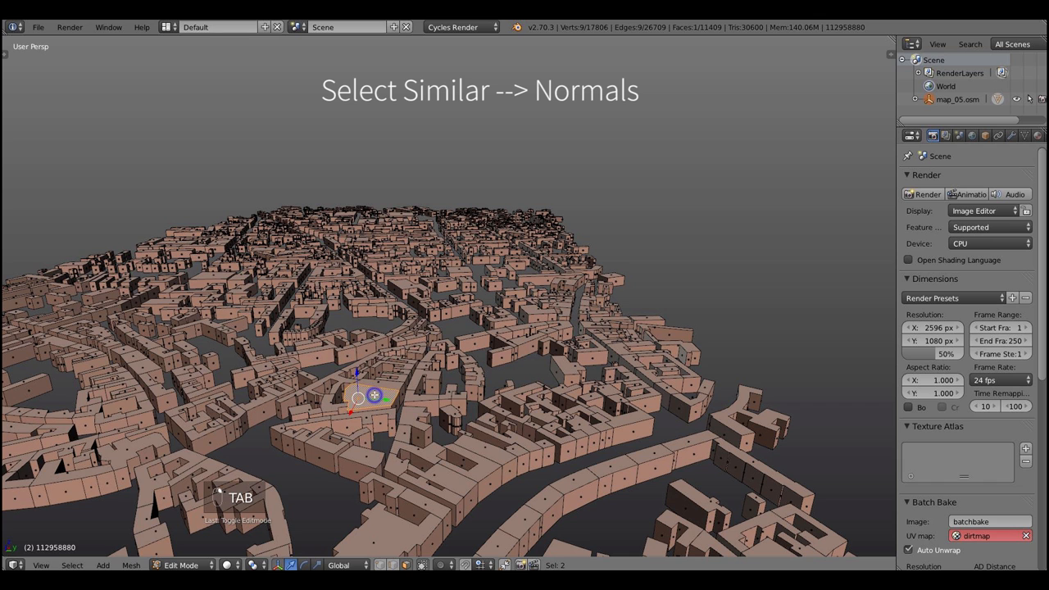
Hide the walls using Similar Normals and invert, then move a random set of rooftops.
{"action": "left_click", "coordinate": [71, 565]}
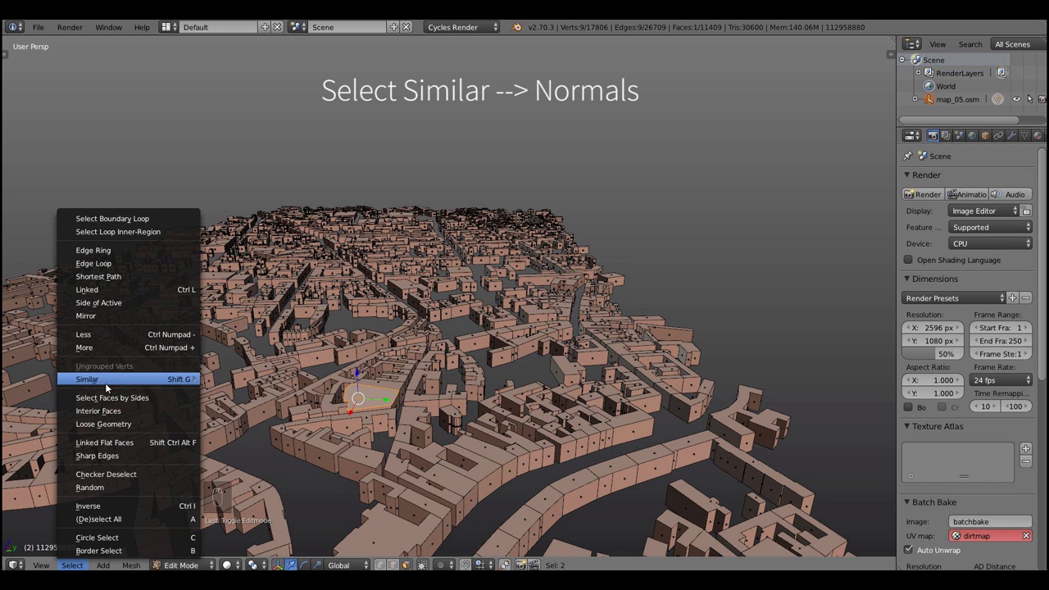
{"action": "left_click", "coordinate": [87, 378]}
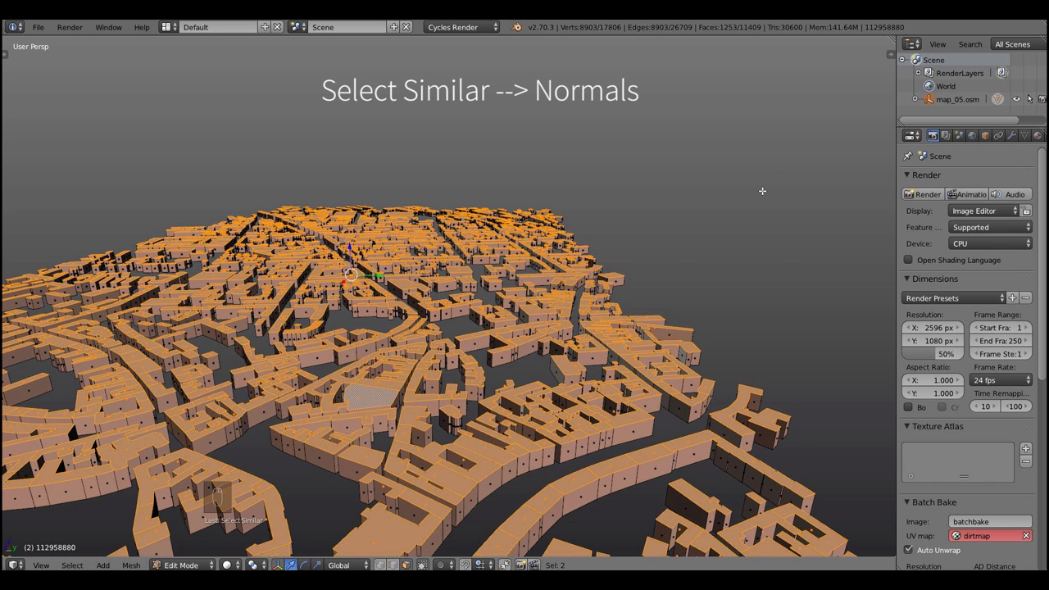
{"action": "key", "text": "ctrl+i"}
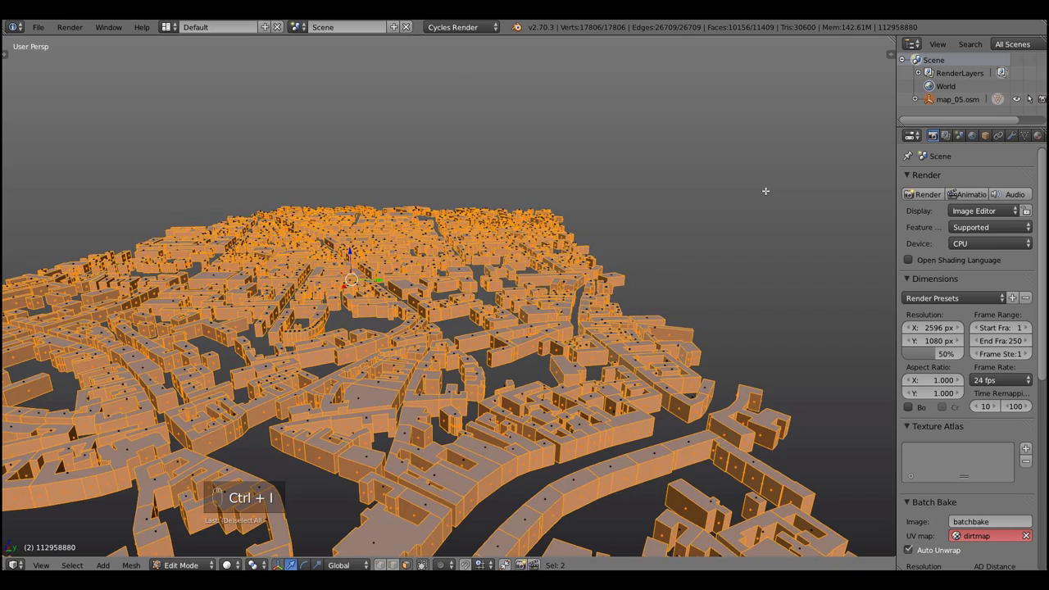
{"action": "key", "text": "h"}
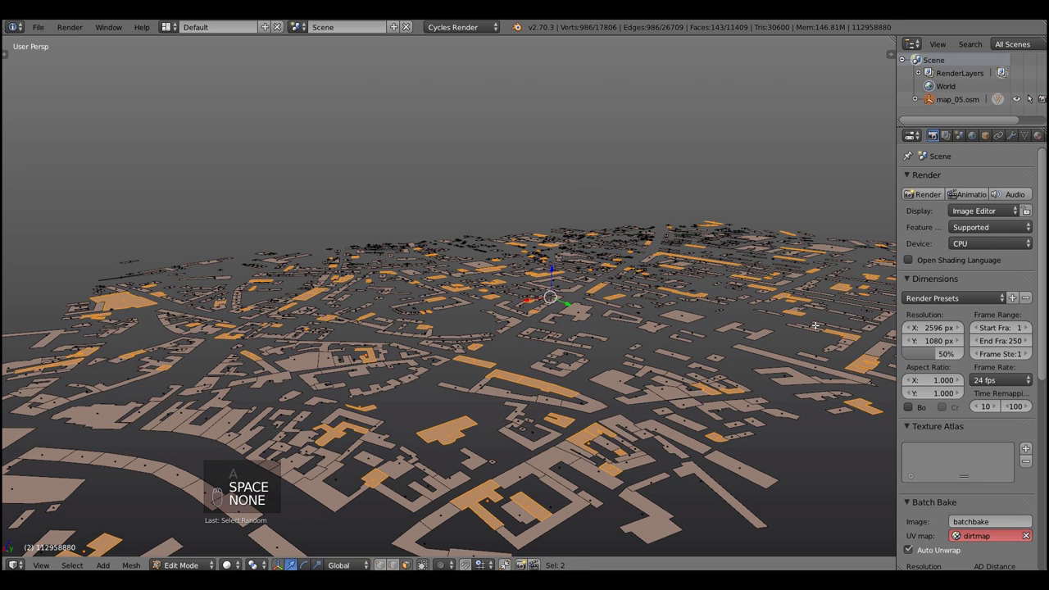
{"action": "key", "text": "g"}
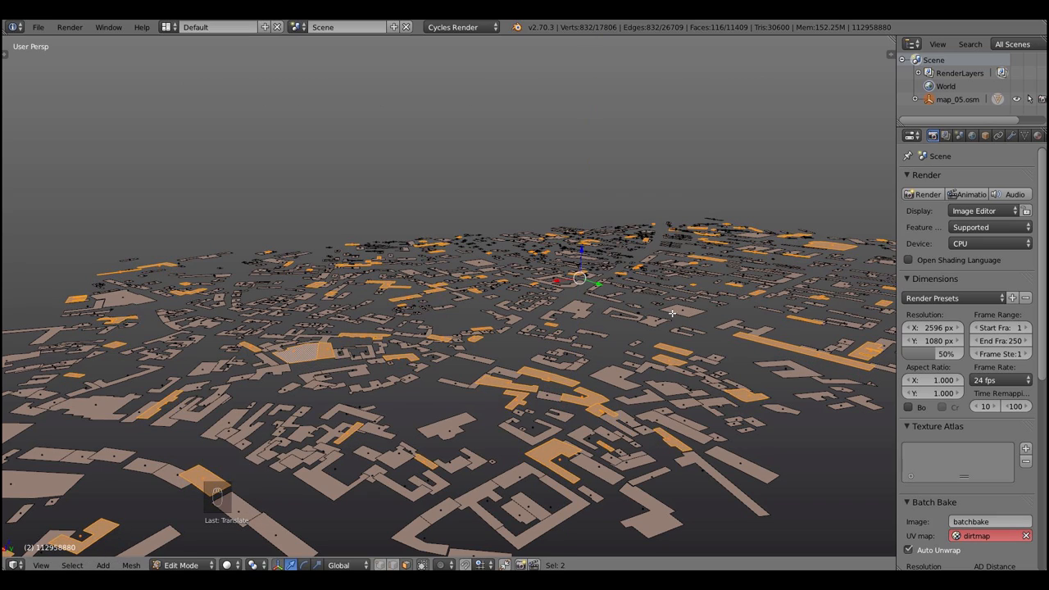
{"action": "key", "text": "Tab"}
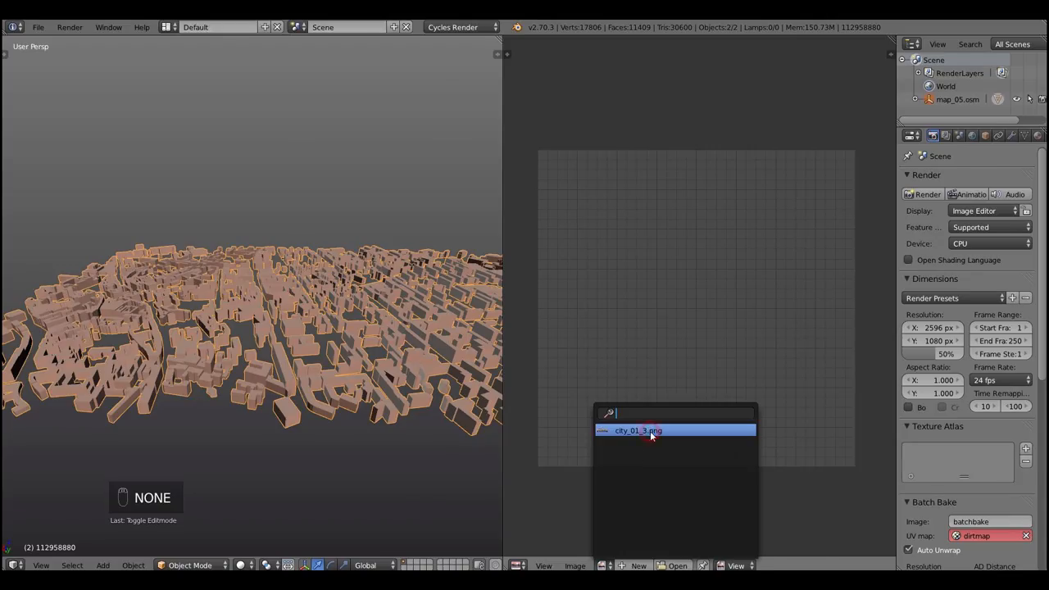
Load city_01_3.png into the UV/Image Editor beside the 3D view.
{"action": "left_click", "coordinate": [637, 430]}
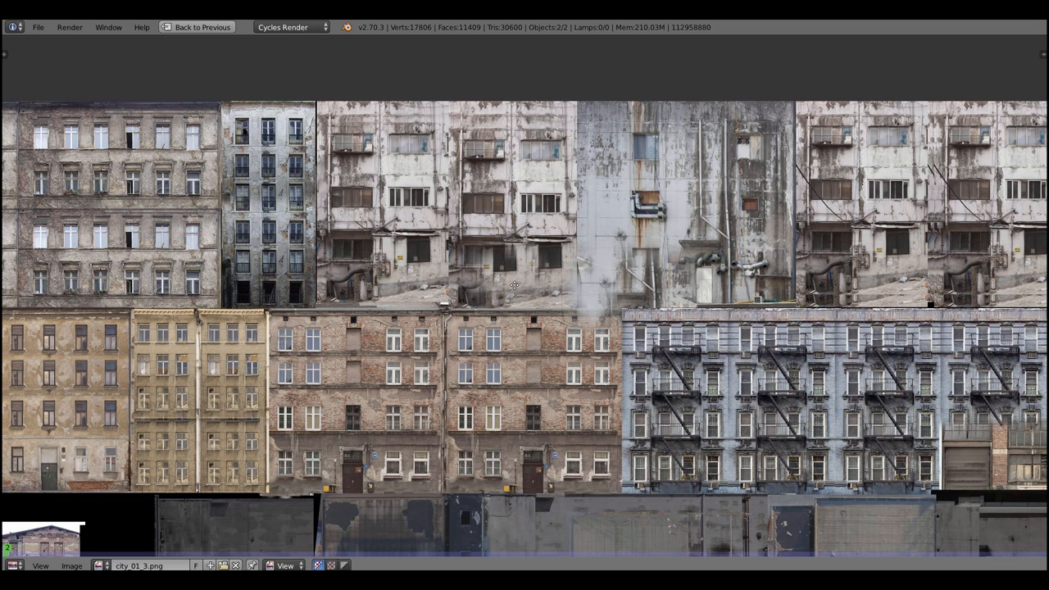
{"action": "left_click", "coordinate": [196, 27]}
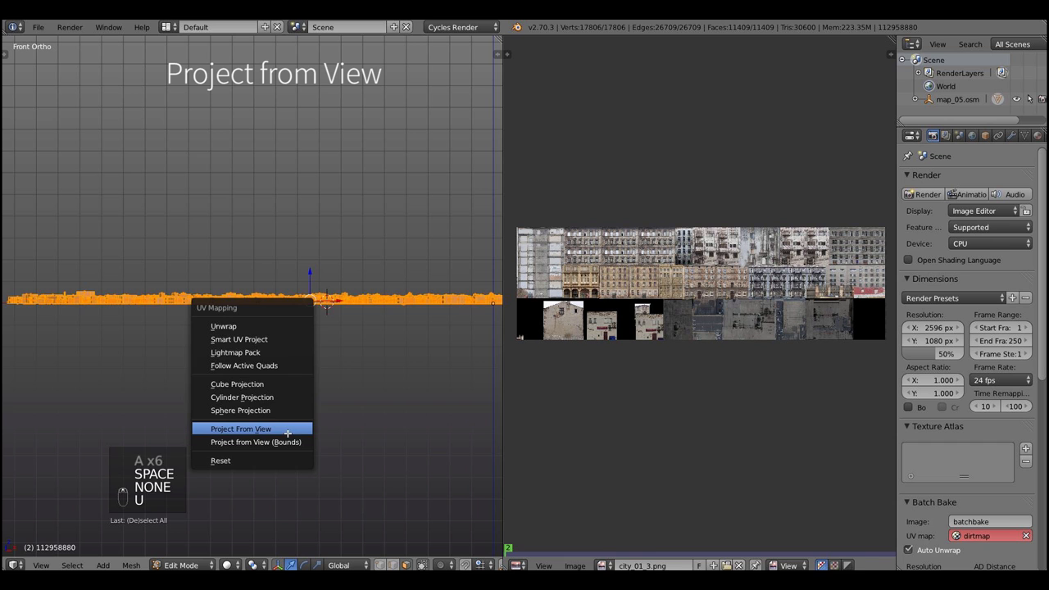
Project the walls' UVs from front view, adjust them, and apply the 'city' facade material.
{"action": "left_click", "coordinate": [240, 428]}
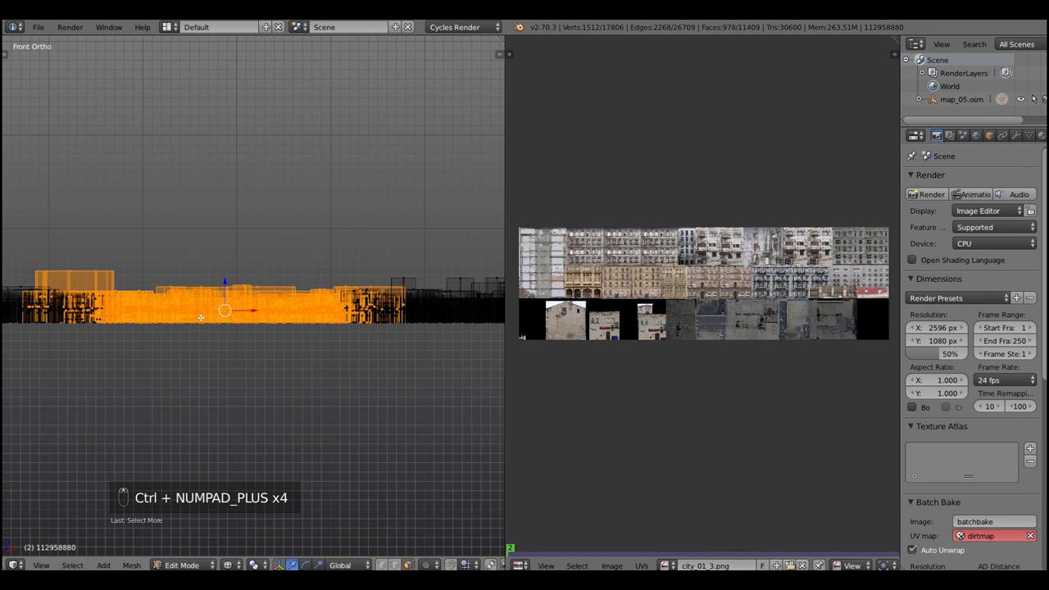
{"action": "left_click_drag", "start_coordinate": [696, 262], "coordinate": [758, 328]}
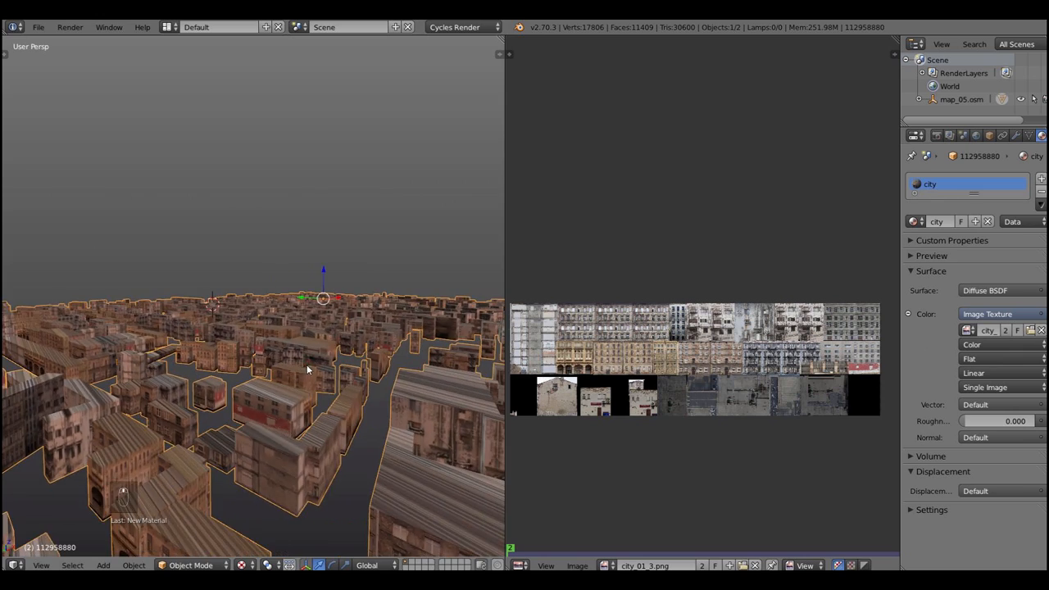
{"action": "key", "text": "Tab"}
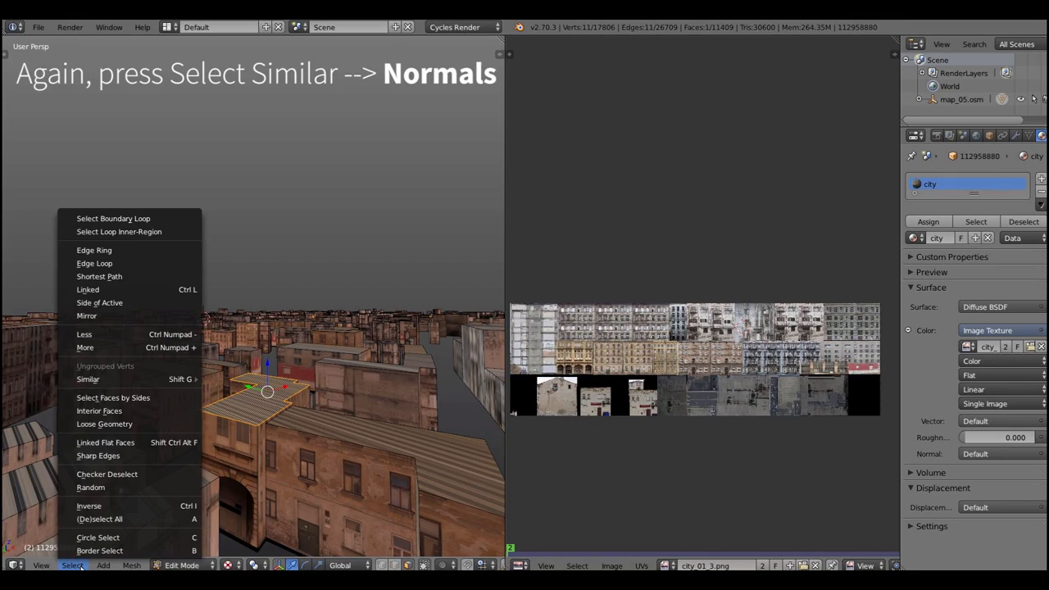
Smart UV Project all similar-normal rooftops and fit them onto the texture's roof strip.
{"action": "left_click", "coordinate": [88, 378]}
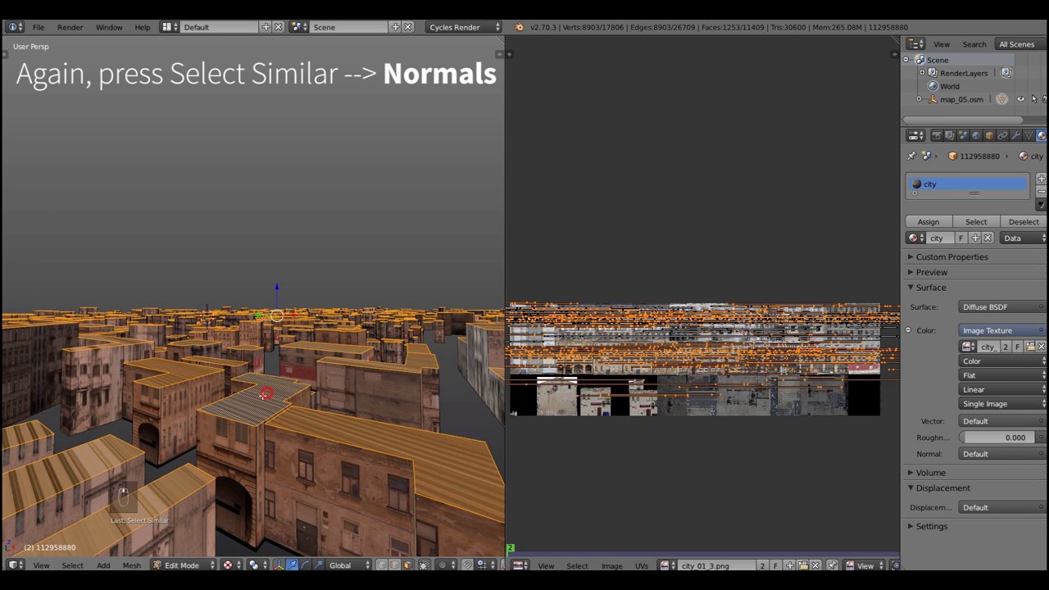
{"action": "key", "text": "u"}
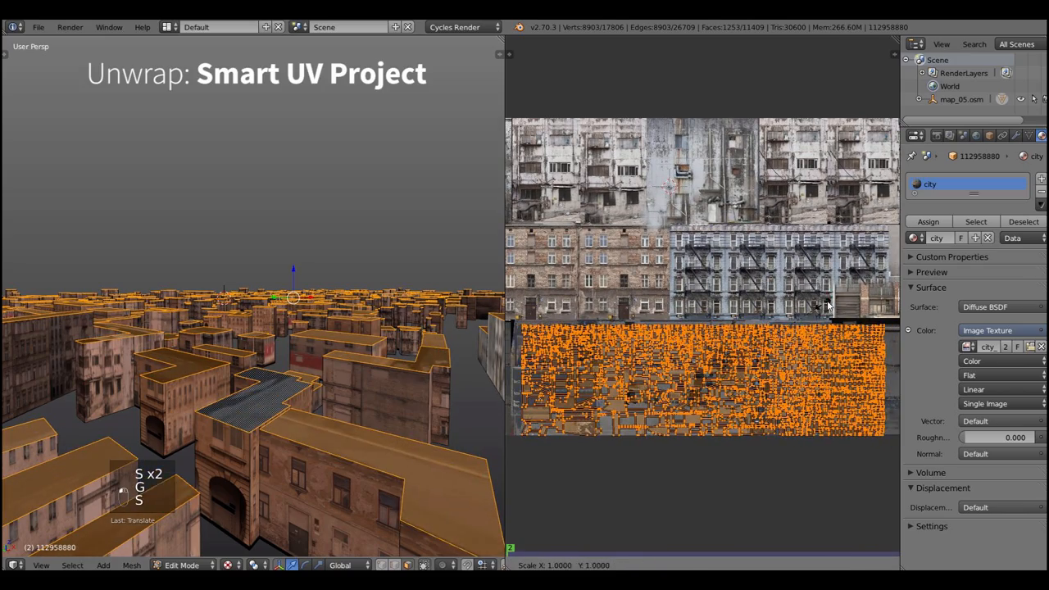
{"action": "key", "text": "Tab"}
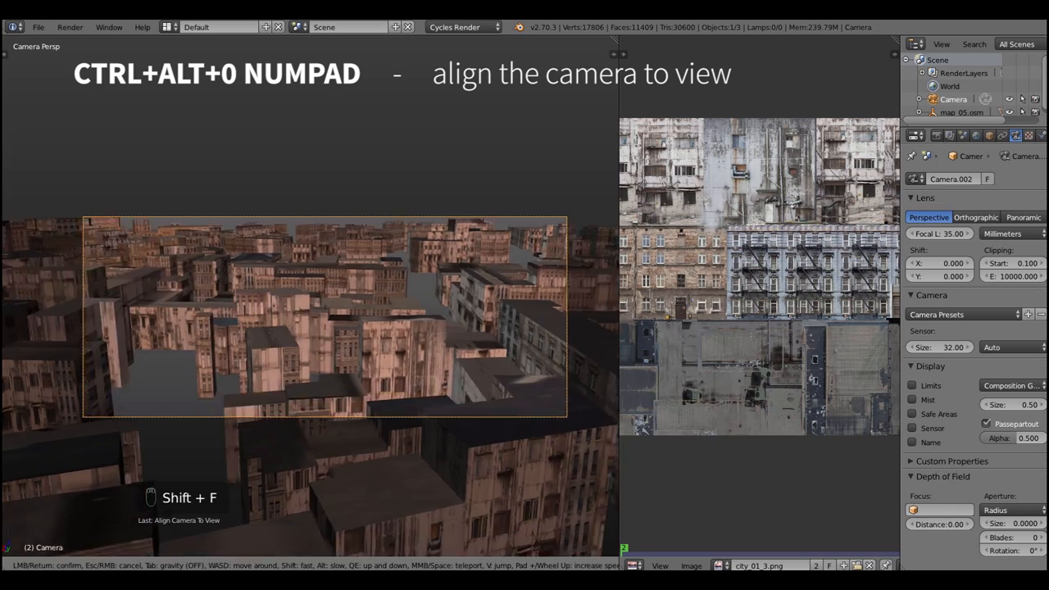
Fly through the city with Shift+F and align the camera to the rooftop view.
{"action": "key", "text": "shift+f"}
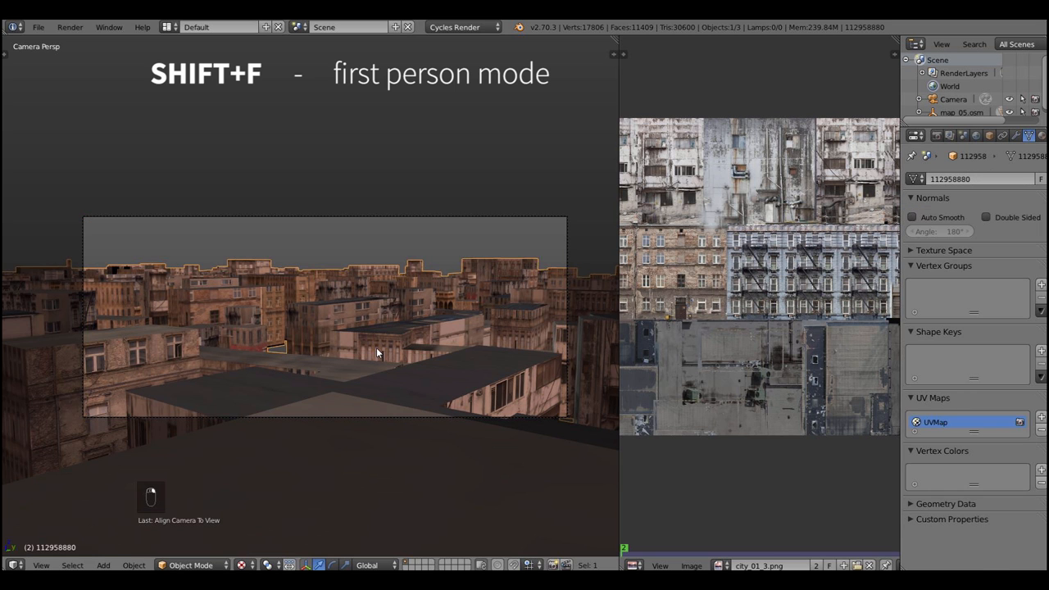
{"action": "key", "text": "Tab"}
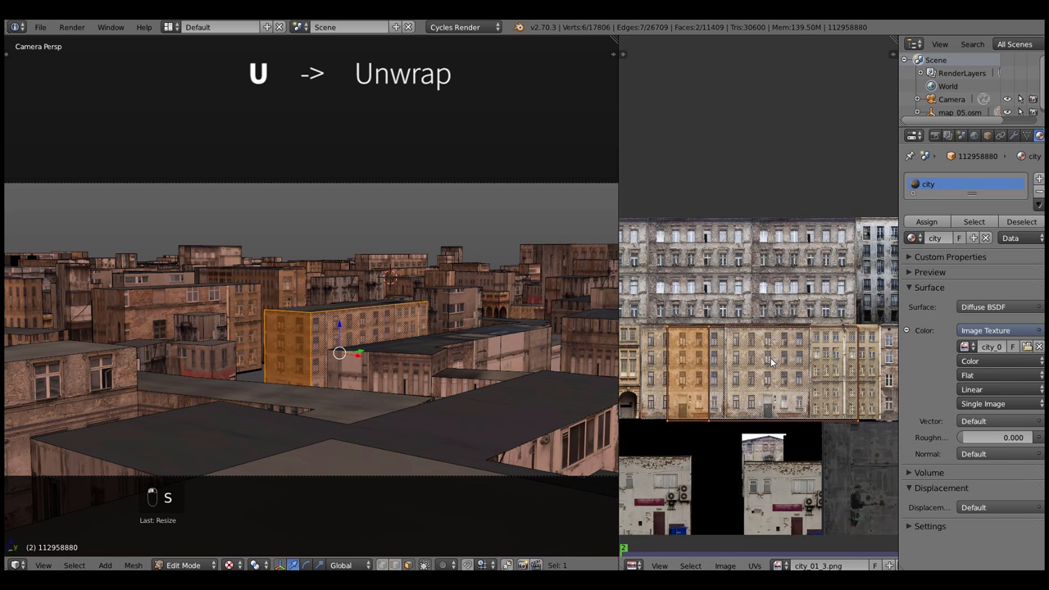
Unwrap several building facades and scale their UVs onto matching window sections.
{"action": "key", "text": "Tab"}
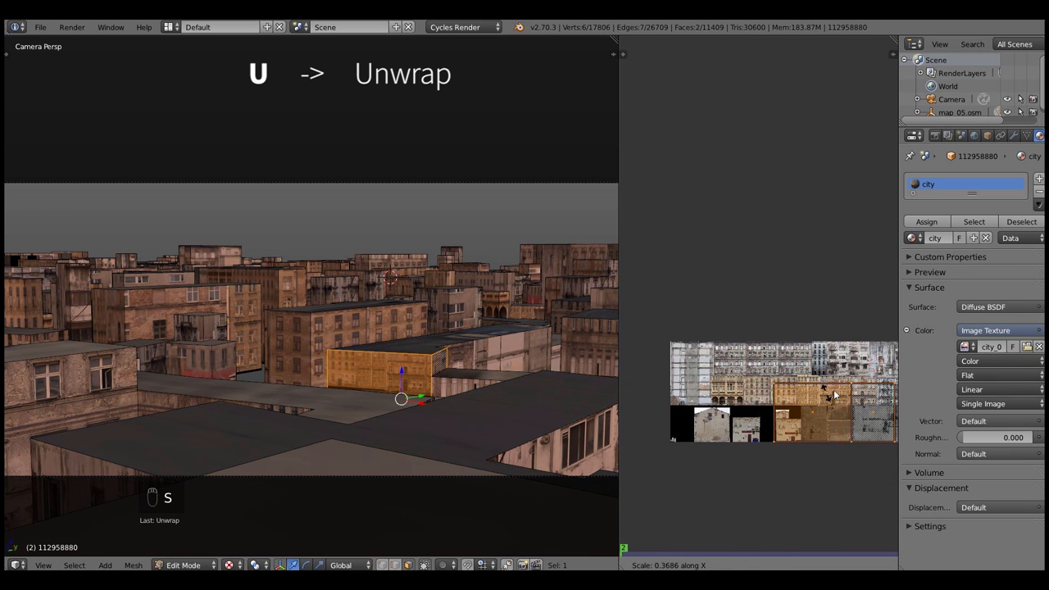
{"action": "key", "text": "g"}
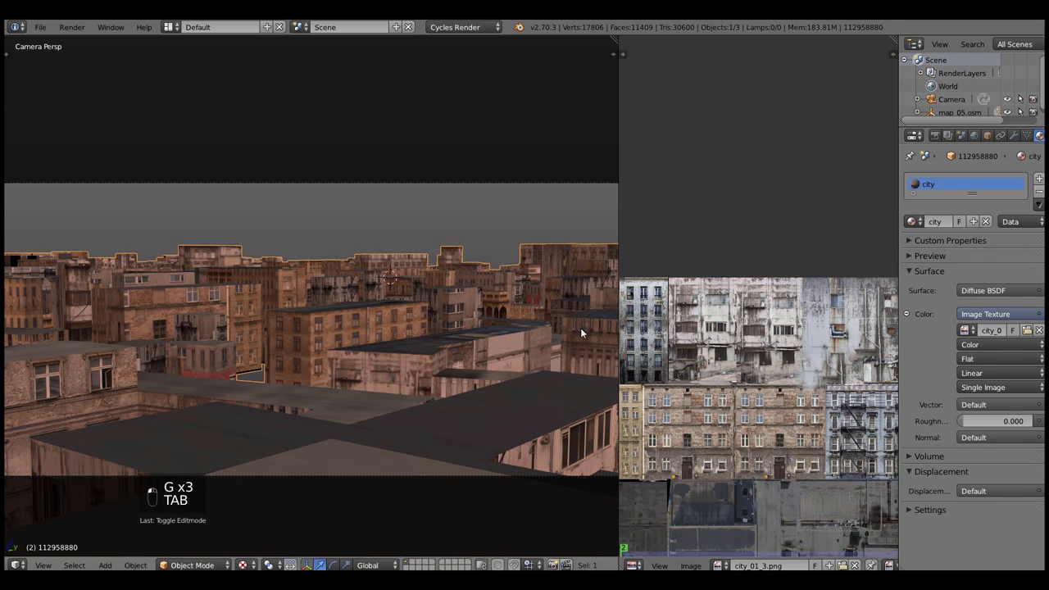
{"action": "key", "text": "tab"}
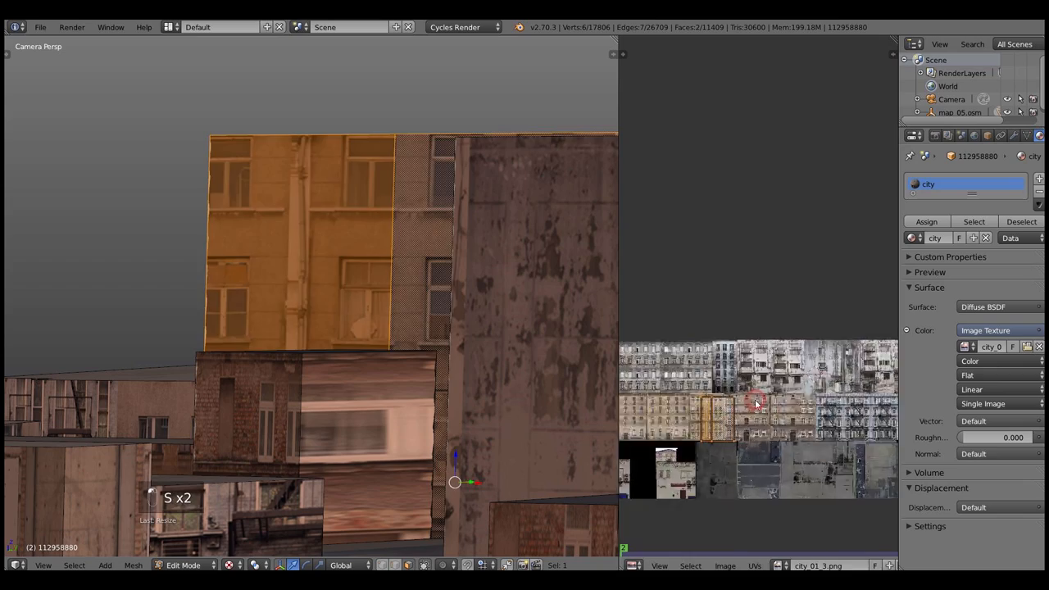
{"action": "key", "text": "Tab"}
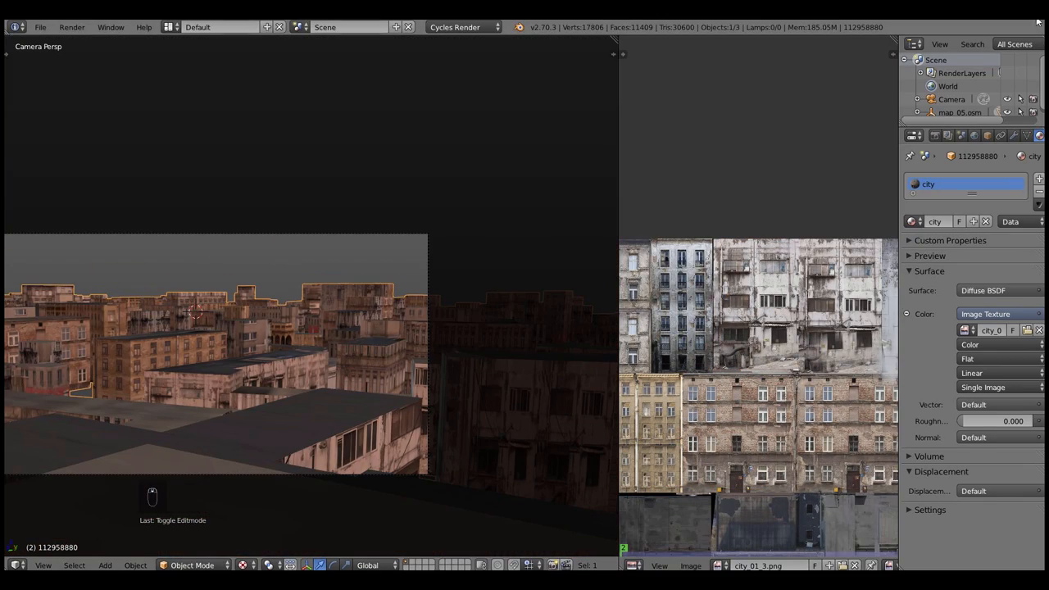
{"action": "key", "text": "Tab"}
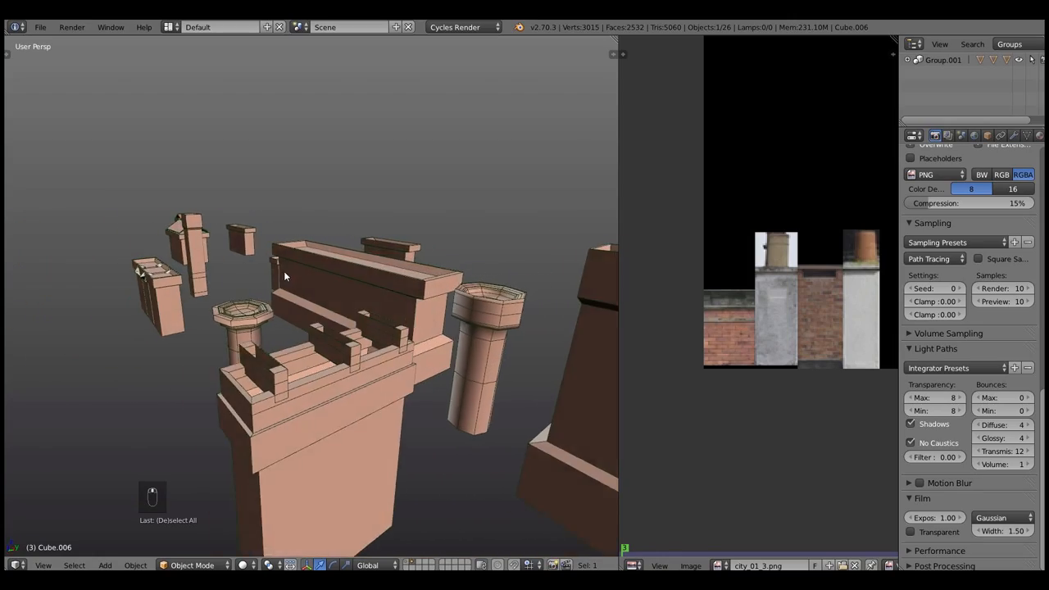
Select all the appended chimney and antenna models.
{"action": "key", "text": "alt+z"}
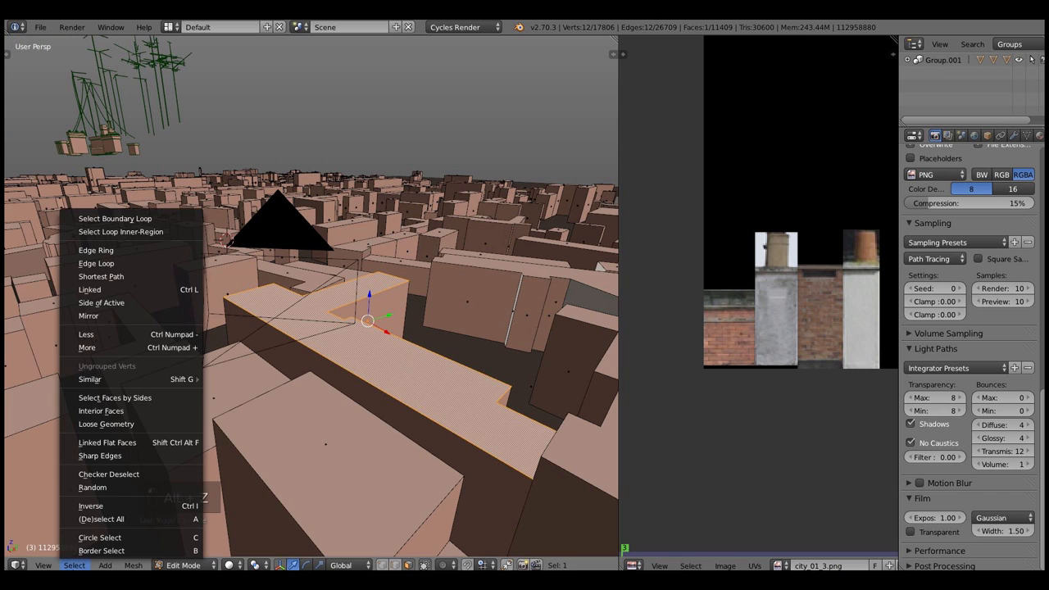
Select all similar-normal roof faces, separate them into a new object, and add a particle system.
{"action": "left_click", "coordinate": [89, 379]}
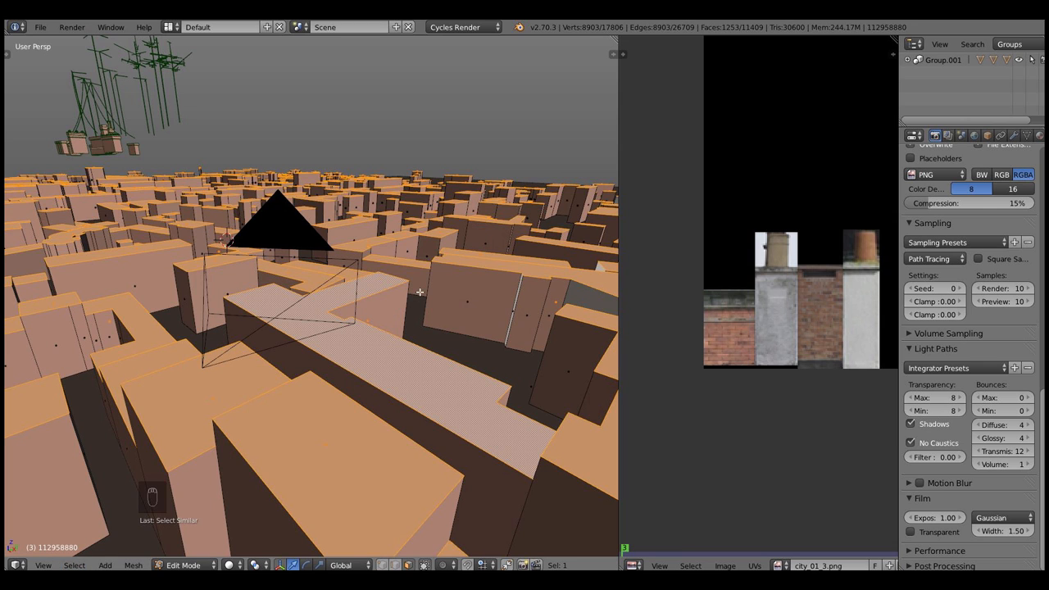
{"action": "key", "text": "p"}
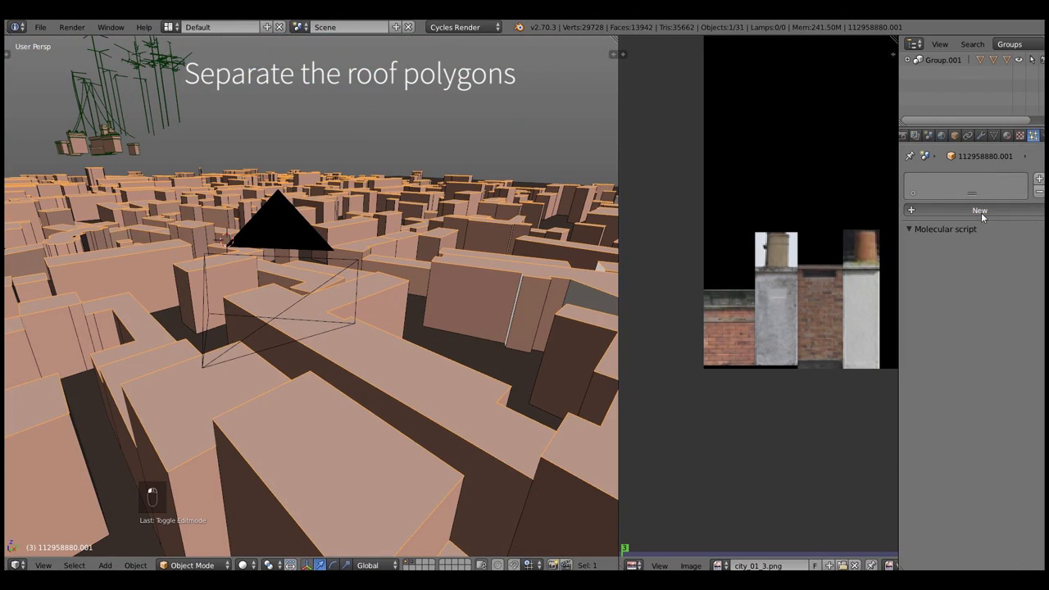
{"action": "left_click", "coordinate": [980, 210]}
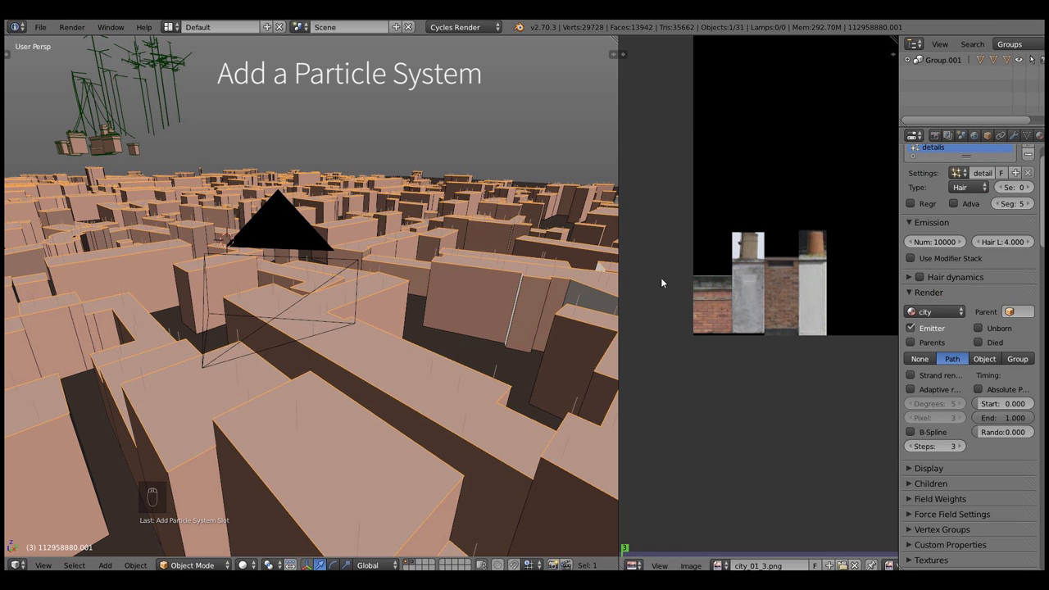
Render the hair particles as the chimney/antenna group and change the random seed.
{"action": "left_click", "coordinate": [1017, 359]}
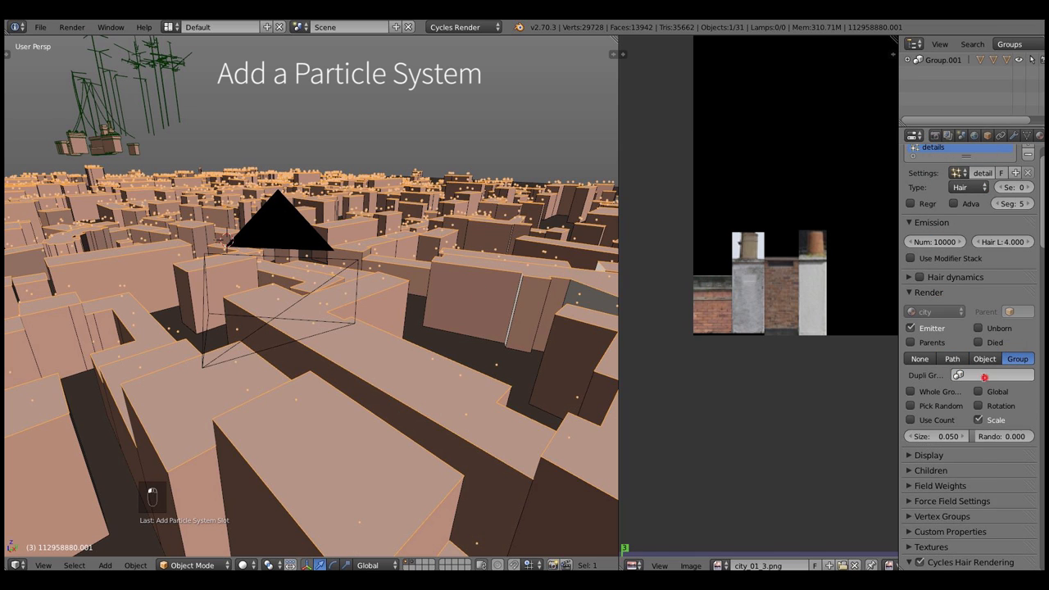
{"action": "left_click", "coordinate": [979, 375]}
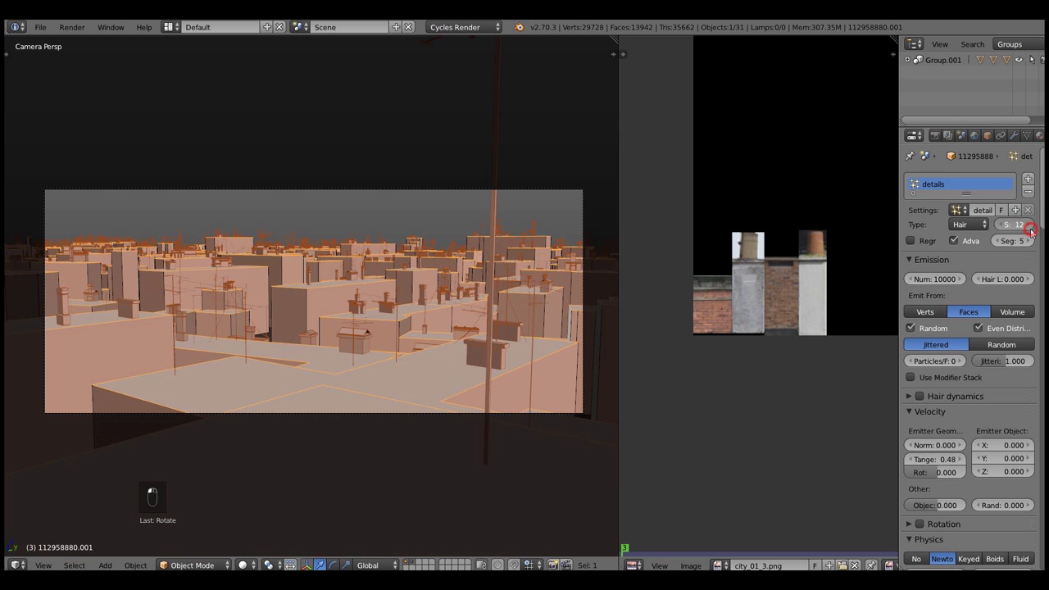
{"action": "left_click", "coordinate": [1029, 224]}
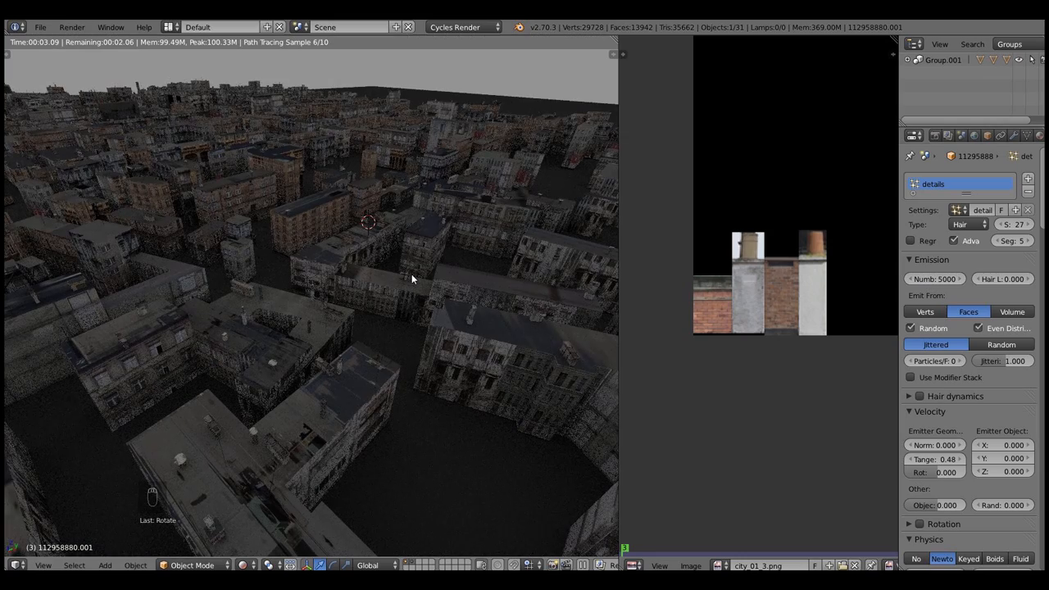
Bring up the World properties and return to the camera view of the rooftops.
{"action": "left_click", "coordinate": [974, 135]}
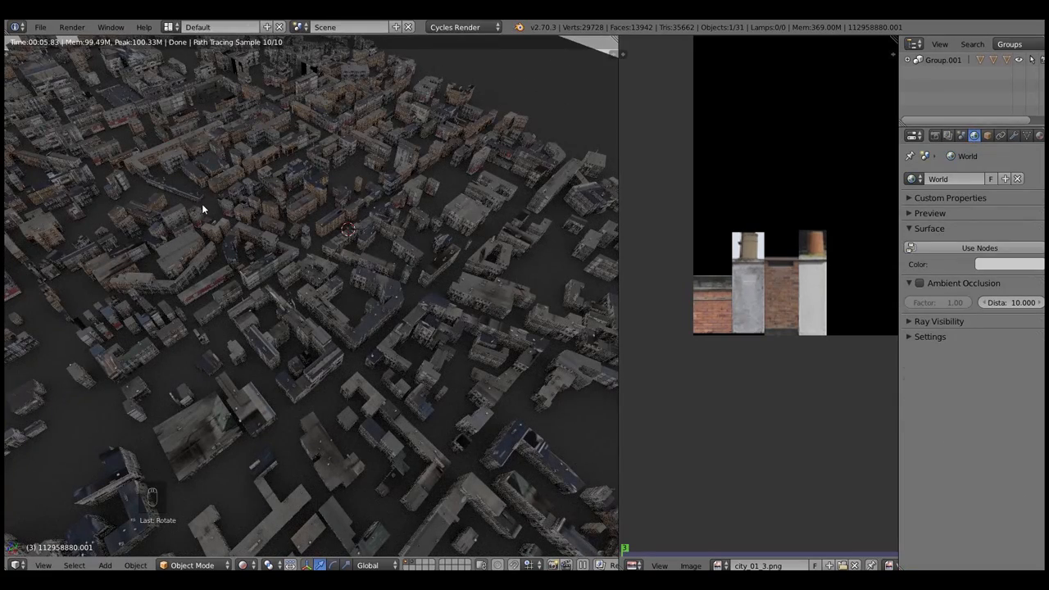
{"action": "key", "text": "alt+z"}
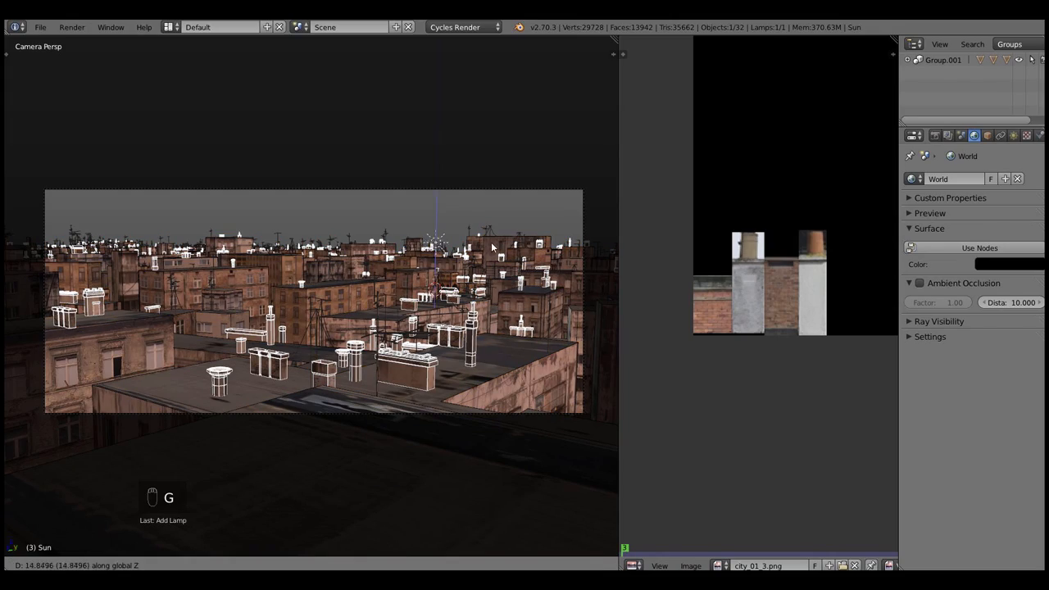
Raise the sun lamp above the city and set its size to 0.
{"action": "key", "text": "r"}
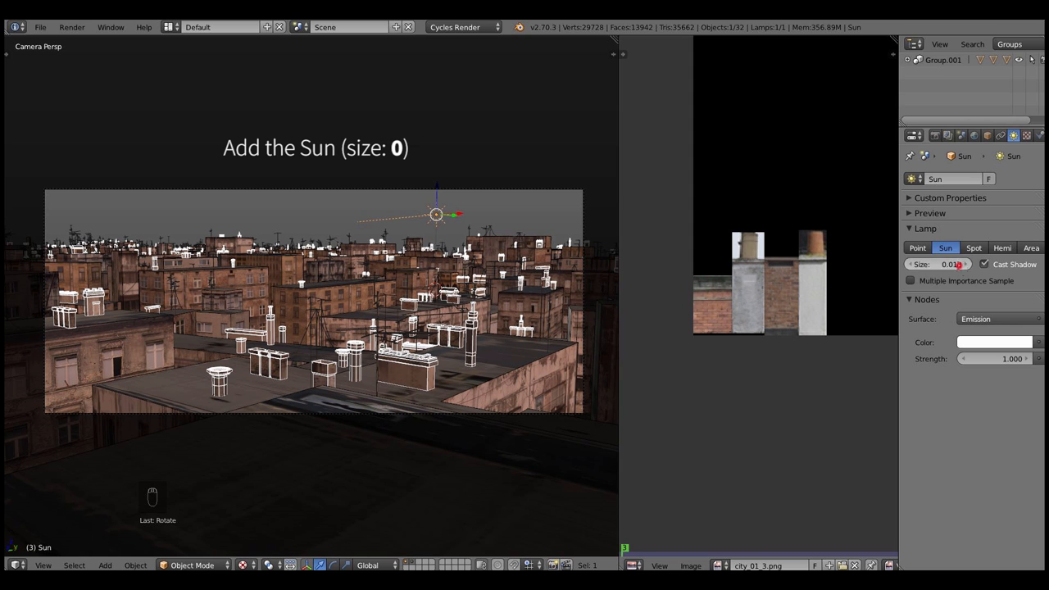
{"action": "left_click", "coordinate": [950, 263]}
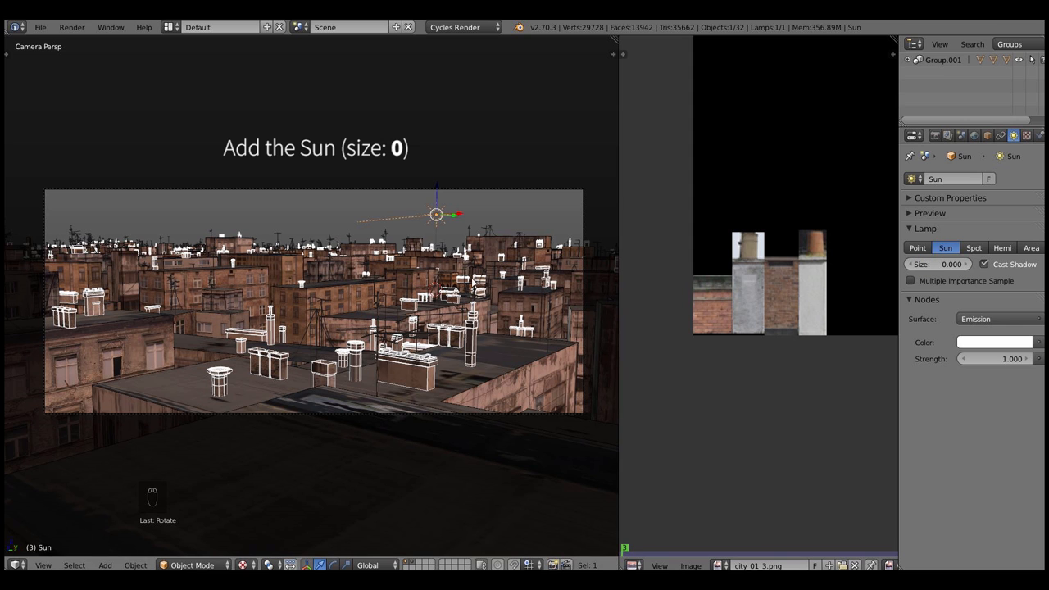
{"action": "key", "text": "ctrl+alt+shift+z"}
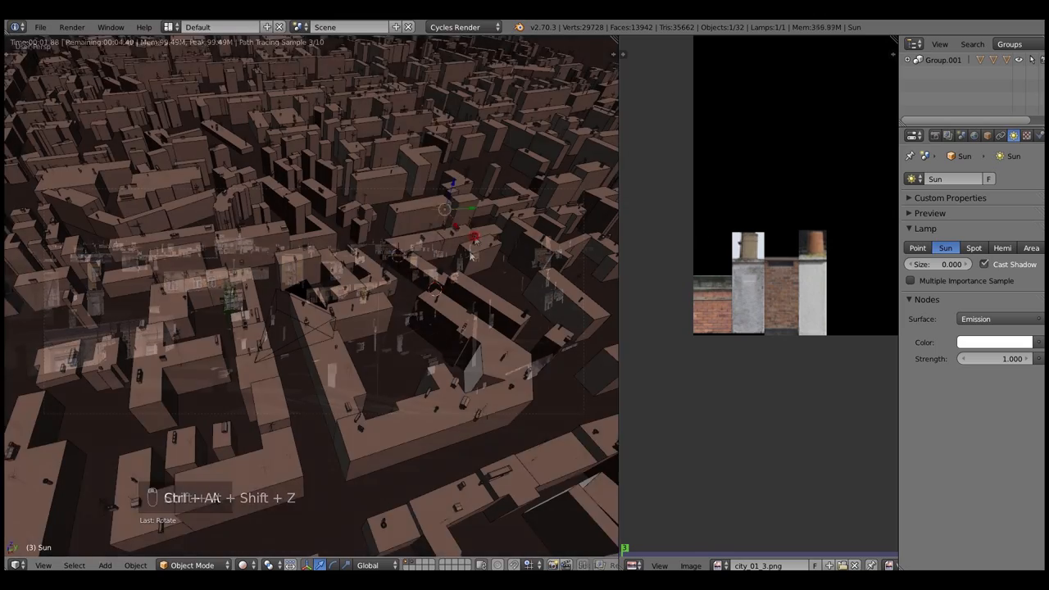
{"action": "key", "text": "shift+a"}
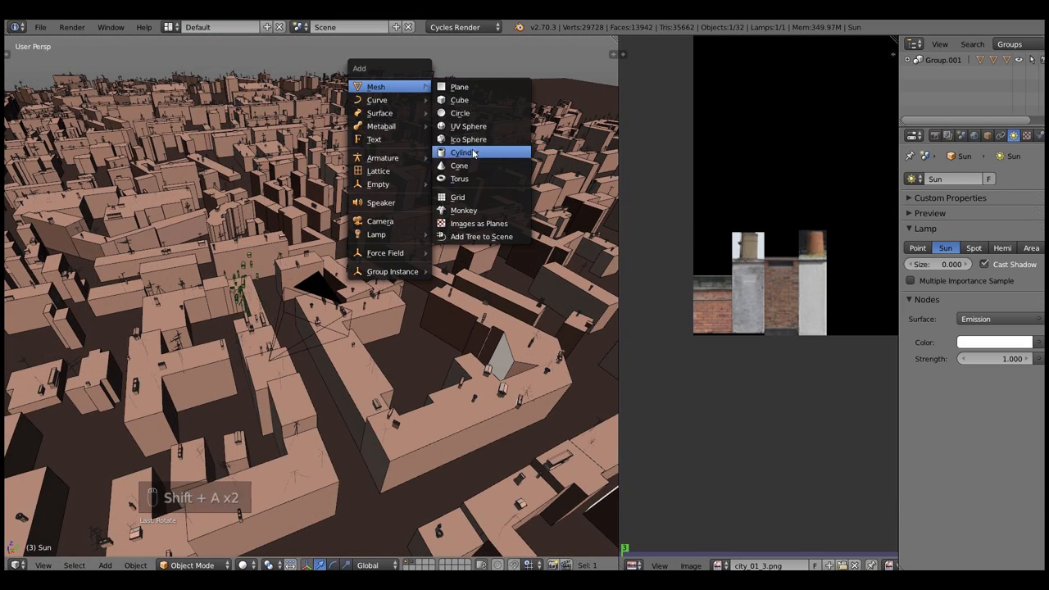
Add a cylinder scaled to enclose the city and open its material settings.
{"action": "left_click", "coordinate": [464, 152]}
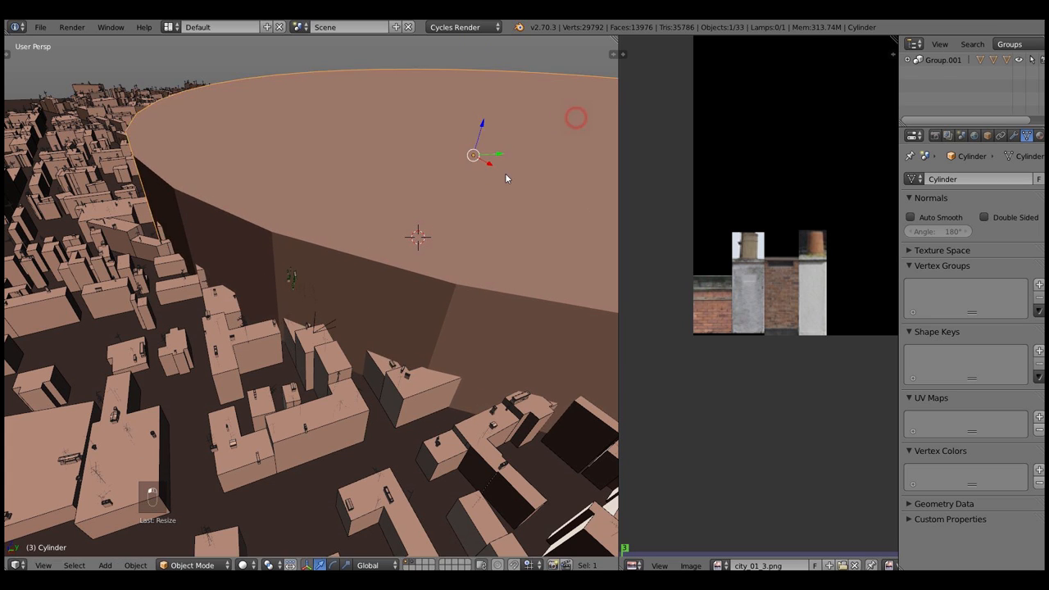
{"action": "key", "text": "NUMPAD_0"}
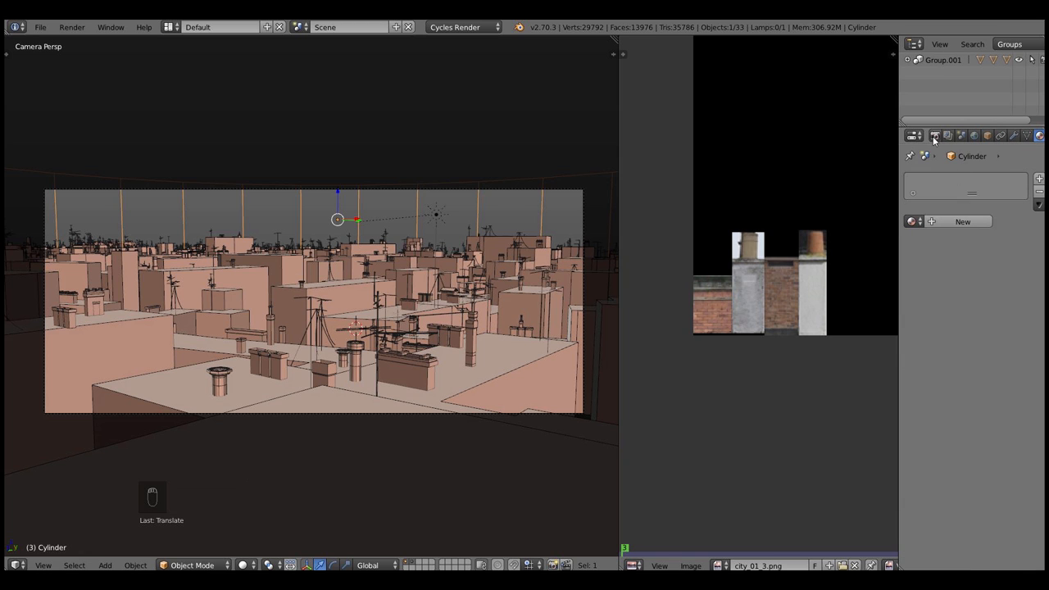
{"action": "left_click", "coordinate": [962, 221]}
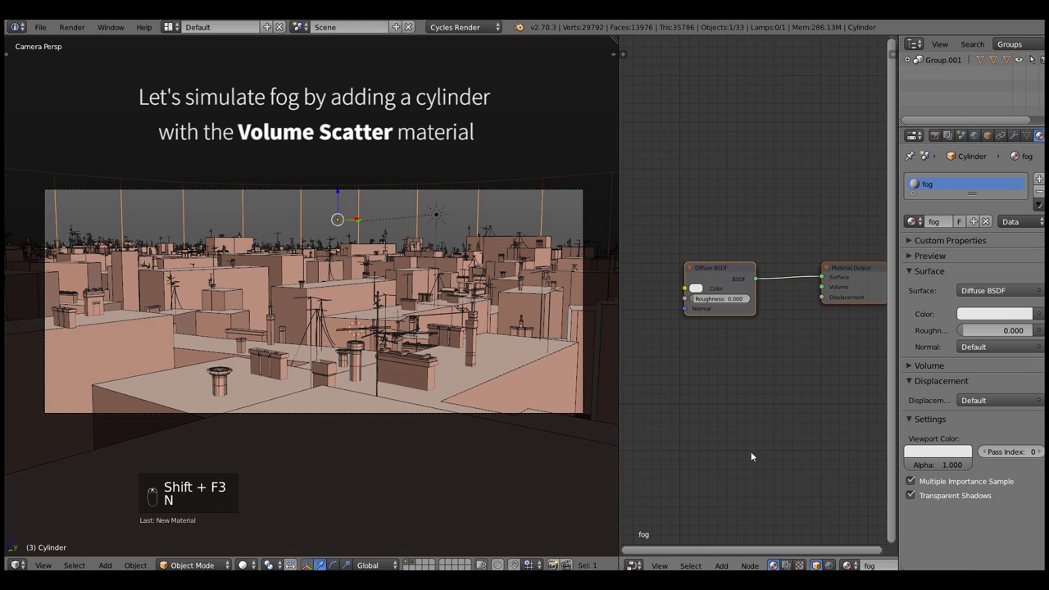
Show the fog material as shader nodes and draw a render border region.
{"action": "key", "text": "shift+a"}
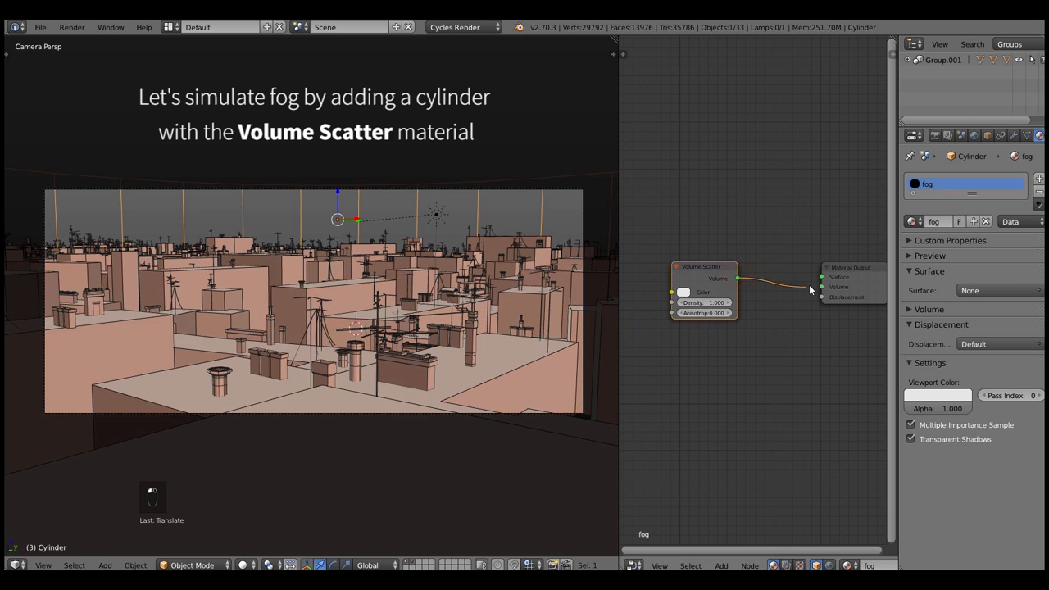
{"action": "key", "text": "shift+b"}
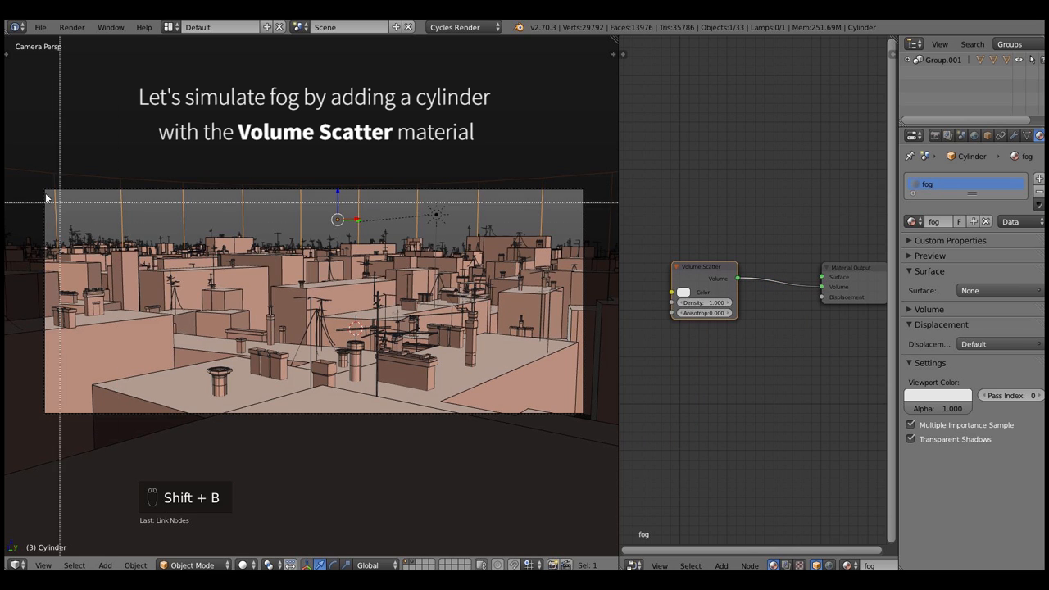
{"action": "key", "text": "ctrl+alt+shift+z"}
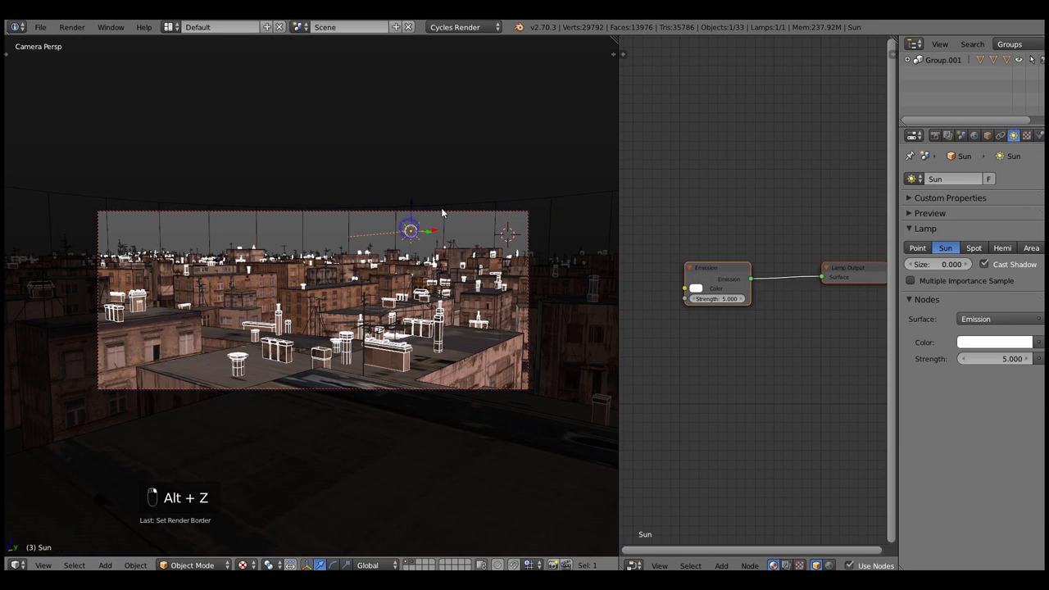
Preview the render region and rotate the sun around its vertical axis.
{"action": "key", "text": "ctrl+alt+shift+z"}
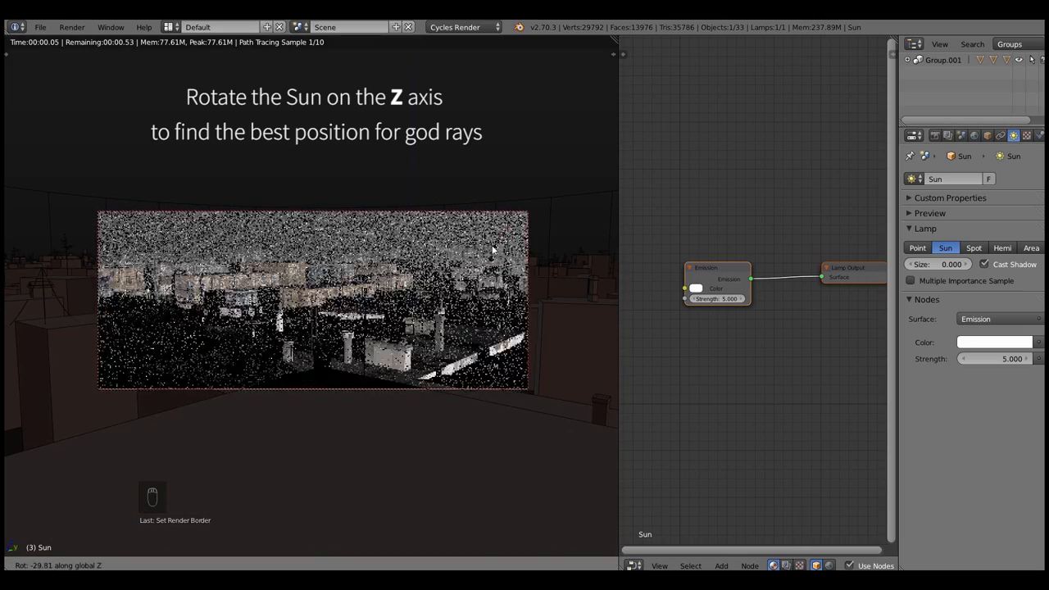
{"action": "key", "text": "r"}
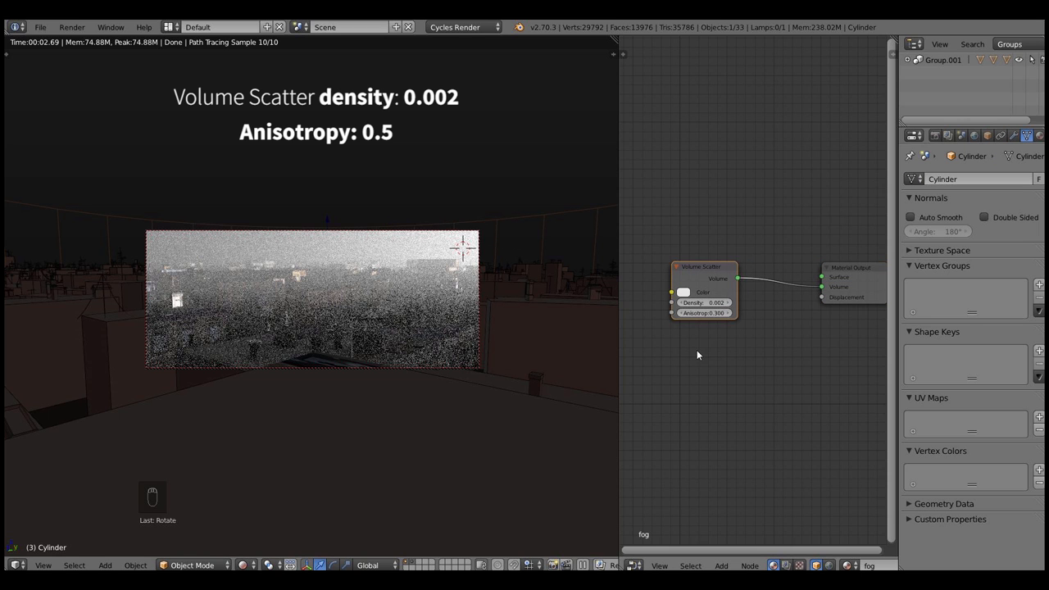
Set the fog Volume Scatter anisotropy to 0.5.
{"action": "left_click", "coordinate": [703, 312]}
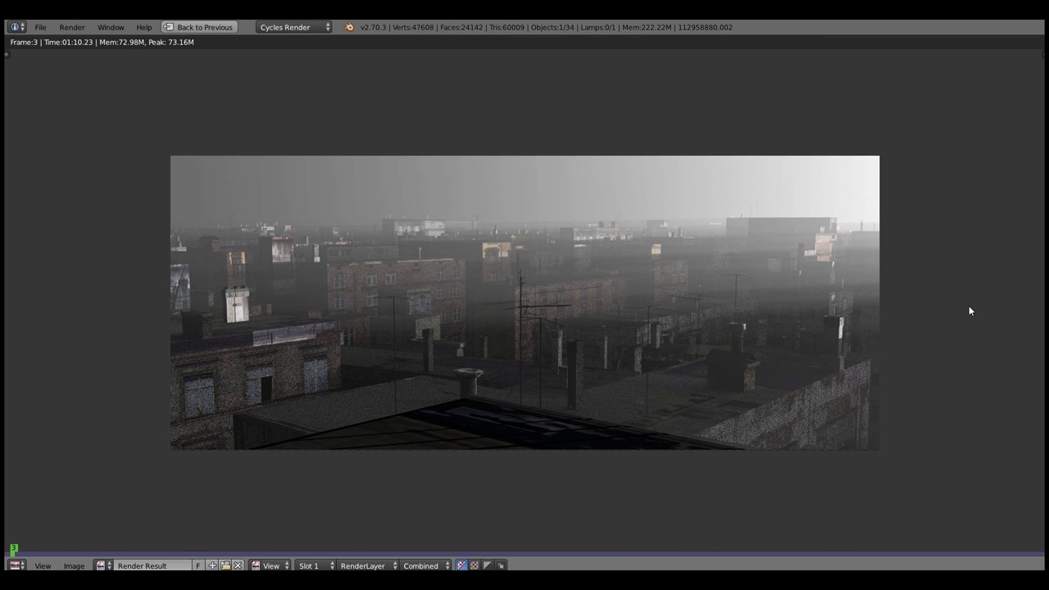
{"action": "mouse_move", "coordinate": [976, 296]}
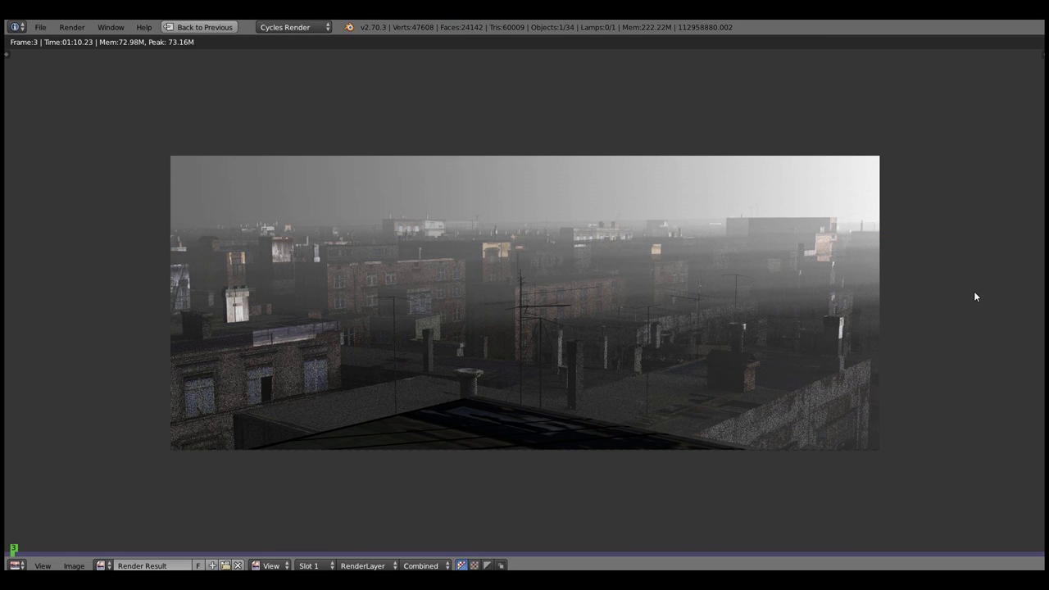